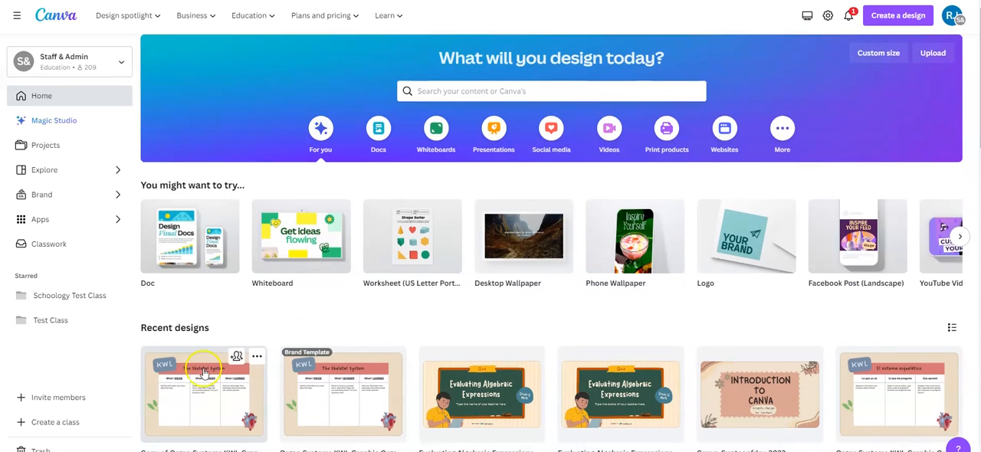
Scroll to Recent designs and open the KWL Skeletal System organizer in the editor
{"action": "scroll", "scroll_direction": "down", "scroll_amount": 3}
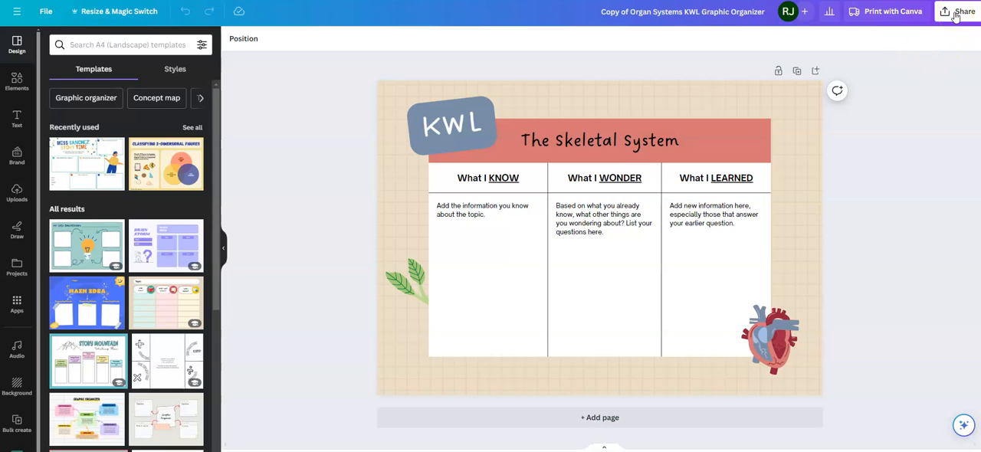
Set the Share > Download file type to JPG for the Skeletal System organizer
{"action": "left_click", "coordinate": [962, 12]}
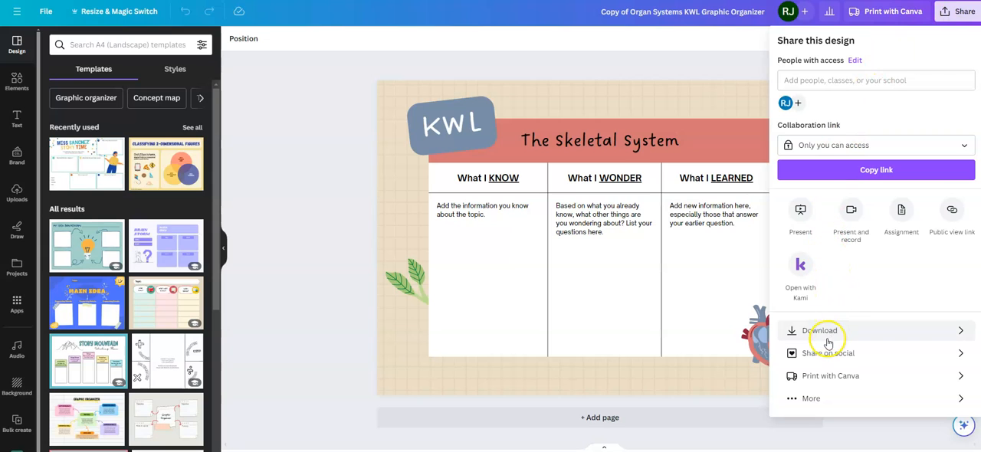
{"action": "left_click", "coordinate": [820, 331]}
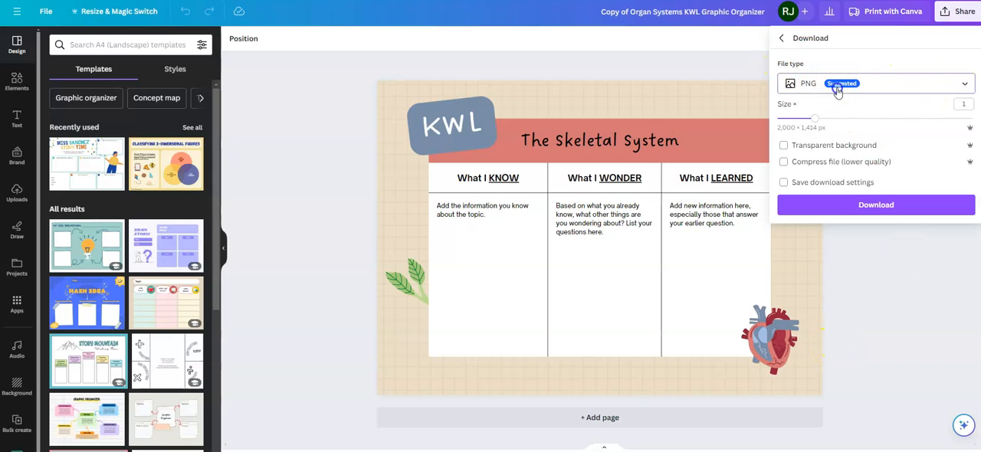
{"action": "left_click", "coordinate": [875, 82]}
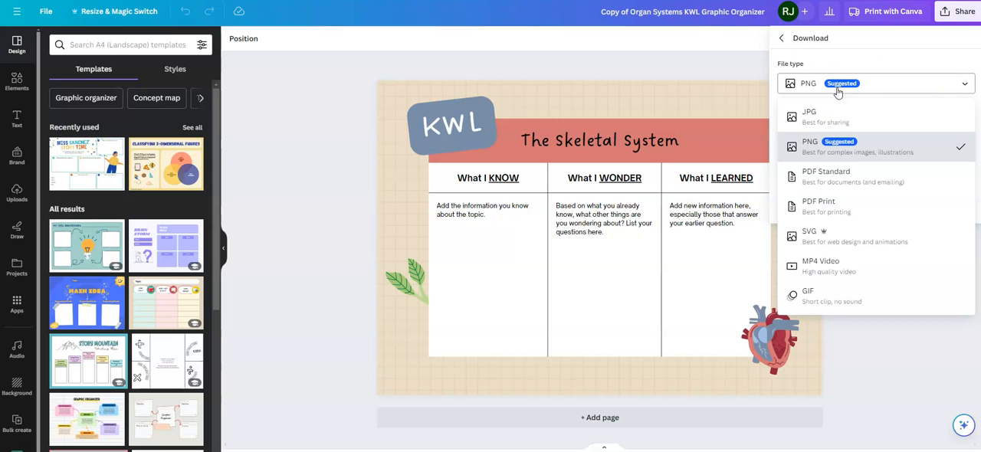
{"action": "mouse_move", "coordinate": [835, 120]}
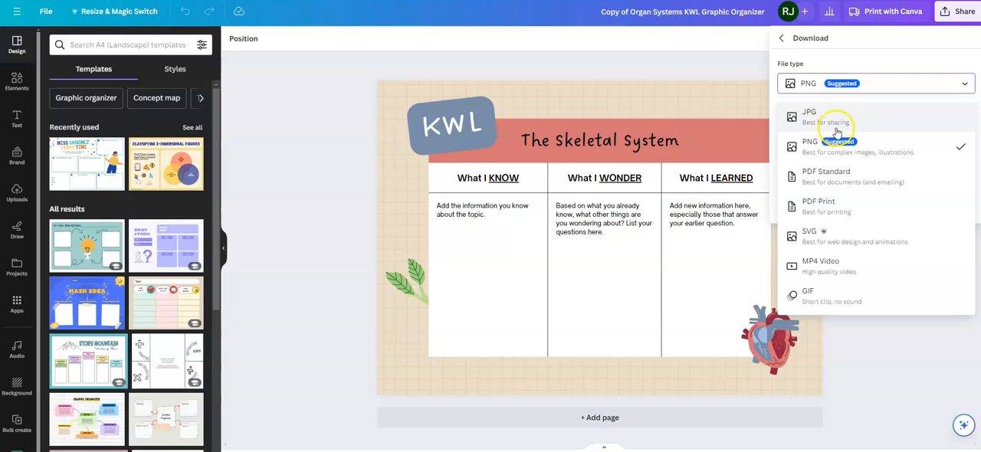
{"action": "mouse_move", "coordinate": [815, 148]}
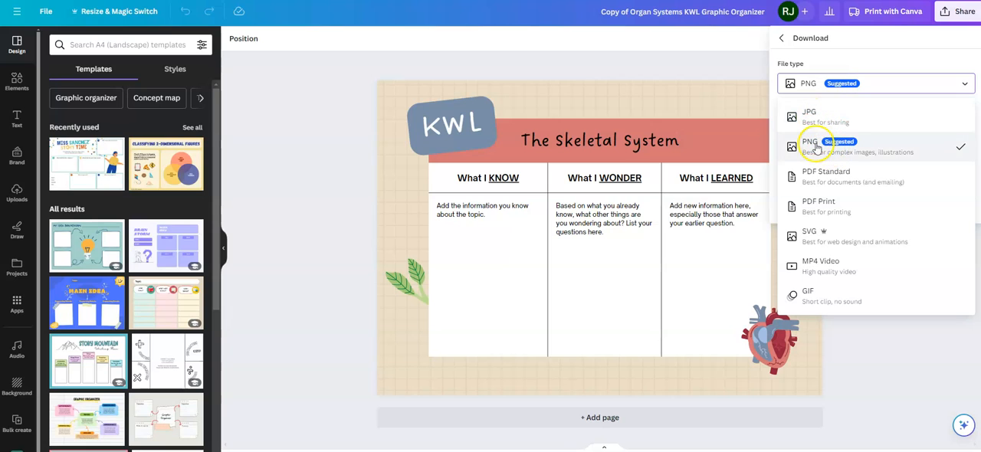
{"action": "mouse_move", "coordinate": [816, 116]}
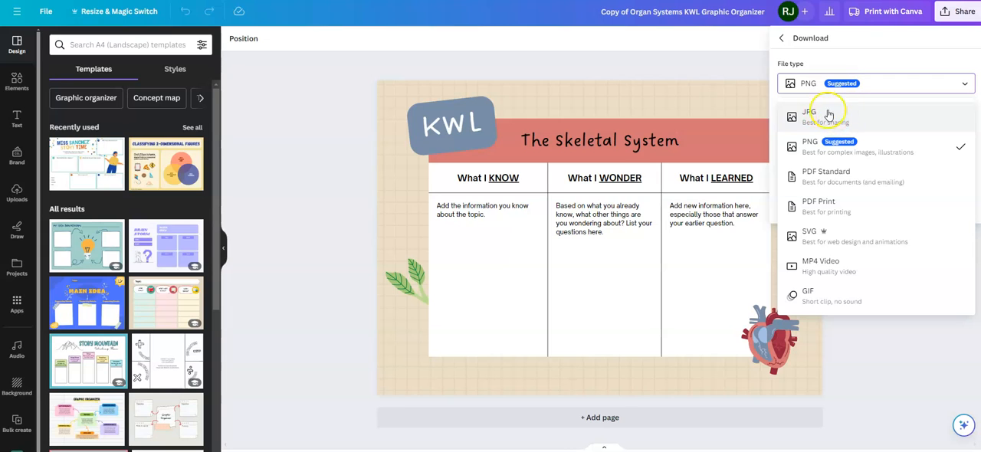
{"action": "mouse_move", "coordinate": [862, 120]}
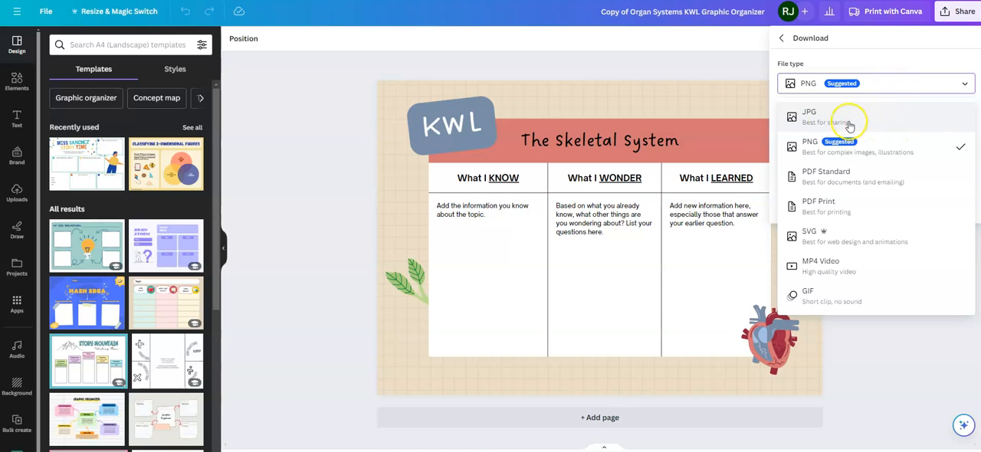
{"action": "mouse_move", "coordinate": [861, 187]}
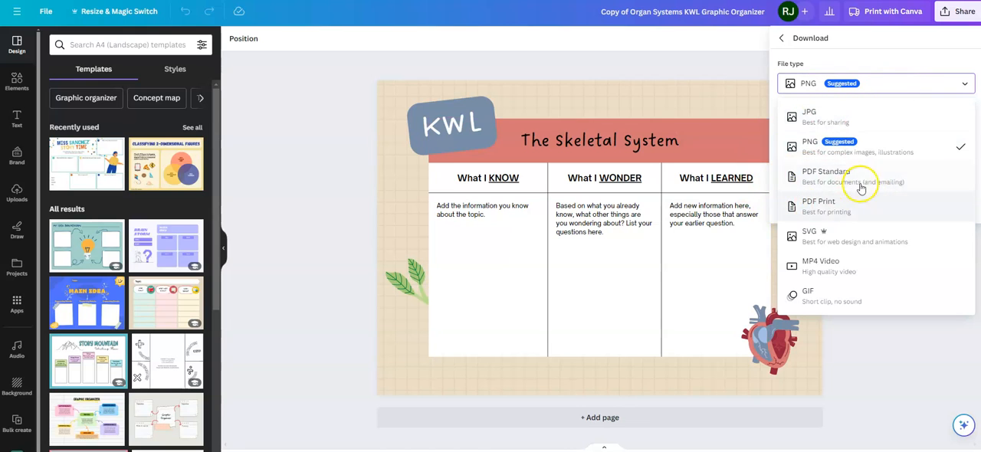
{"action": "mouse_move", "coordinate": [862, 177]}
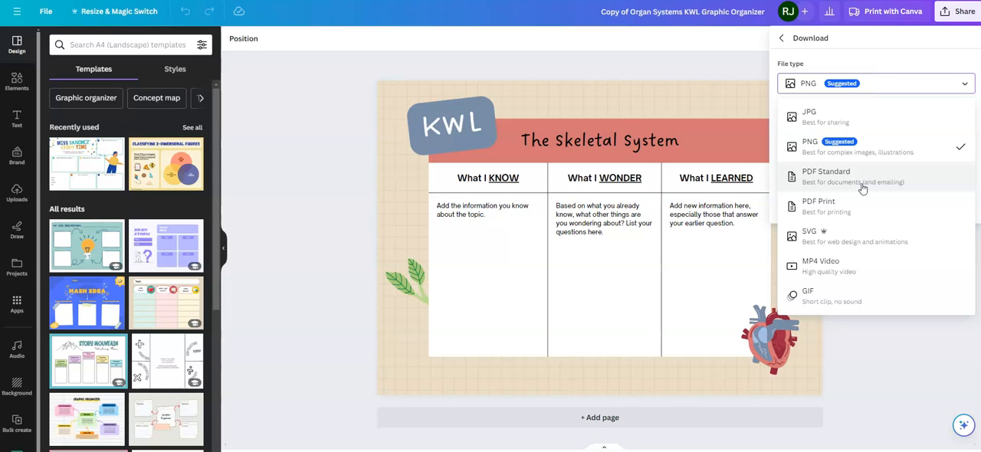
{"action": "mouse_move", "coordinate": [845, 116]}
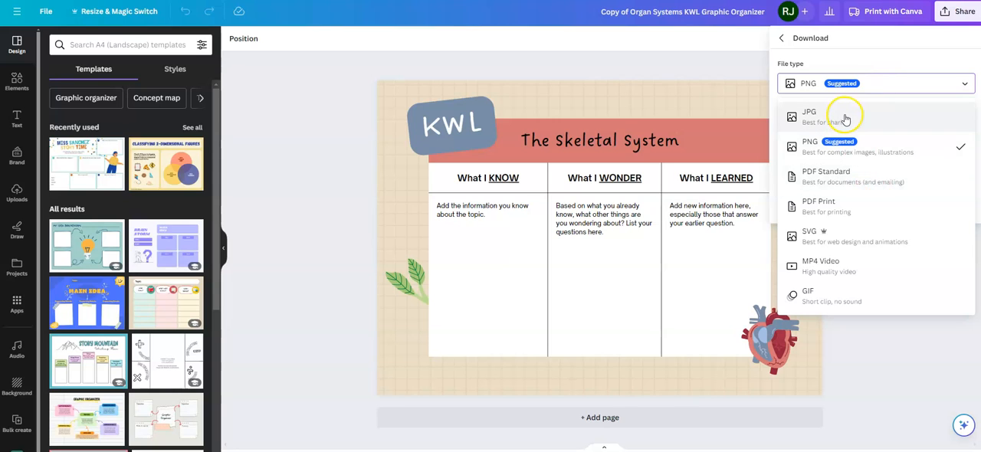
{"action": "mouse_move", "coordinate": [843, 117]}
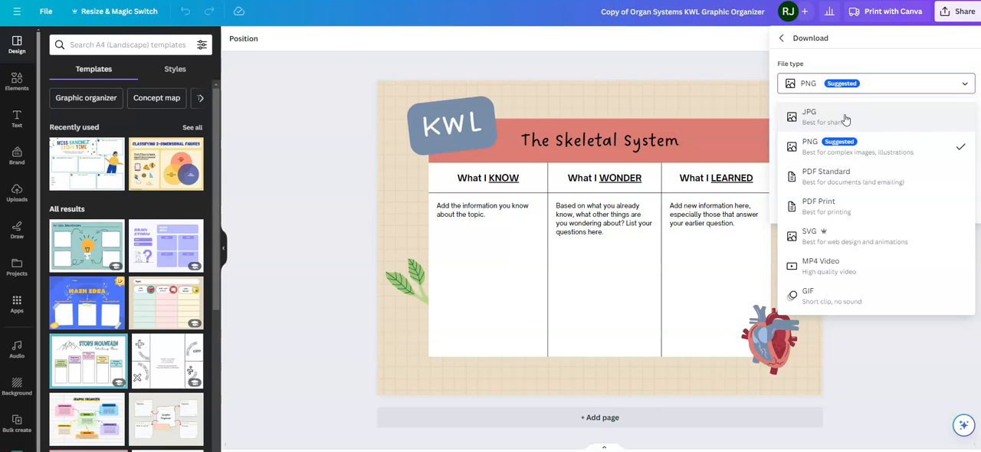
{"action": "left_click", "coordinate": [809, 116]}
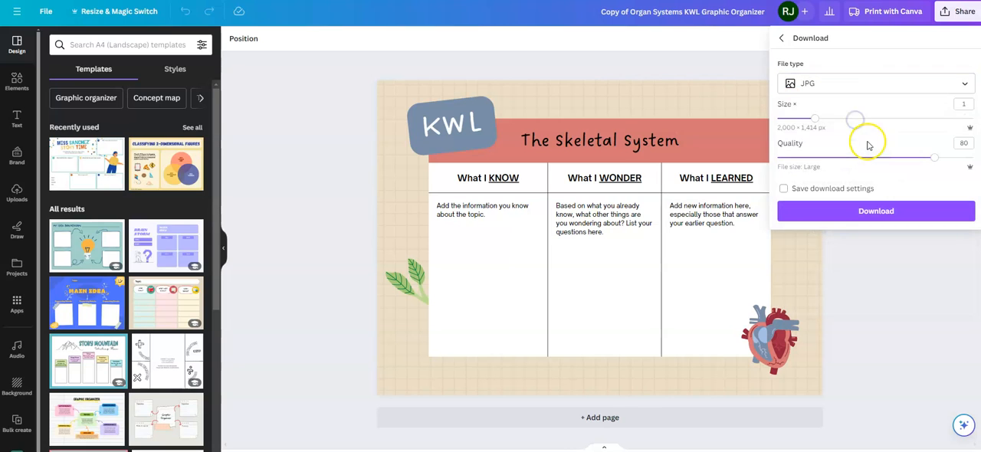
Download the organizer as a JPG and view it in the browser's Downloads list
{"action": "left_click", "coordinate": [876, 212]}
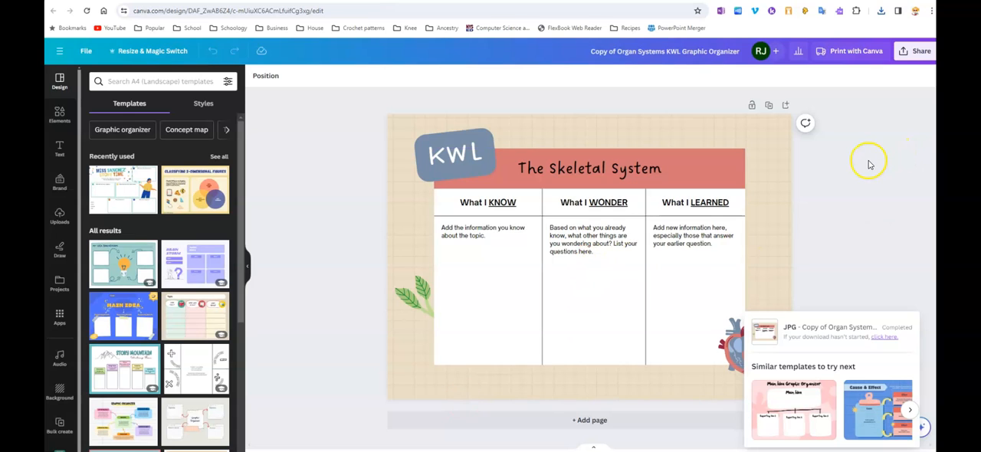
{"action": "mouse_move", "coordinate": [879, 9]}
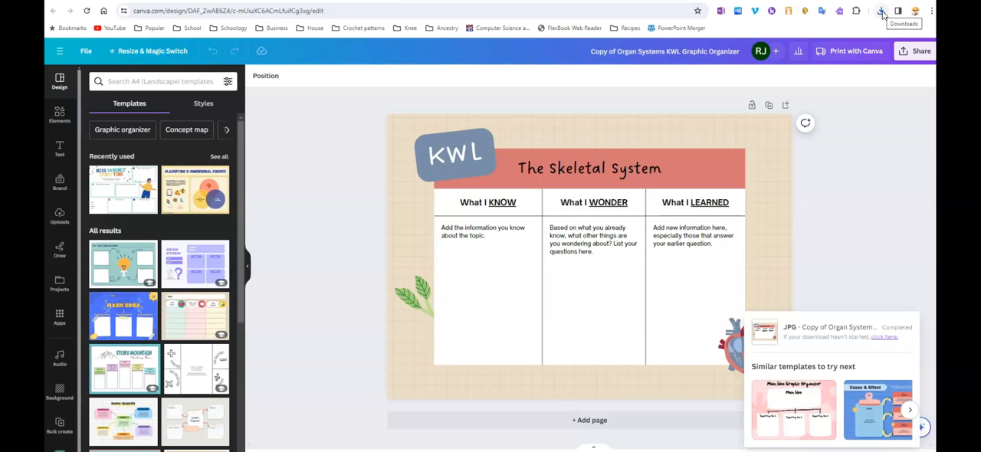
{"action": "left_click", "coordinate": [882, 11]}
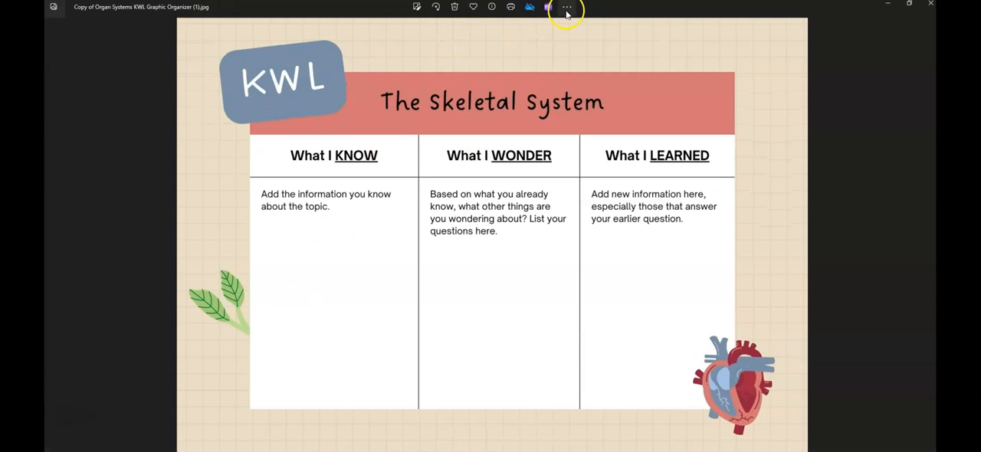
{"action": "mouse_move", "coordinate": [571, 43]}
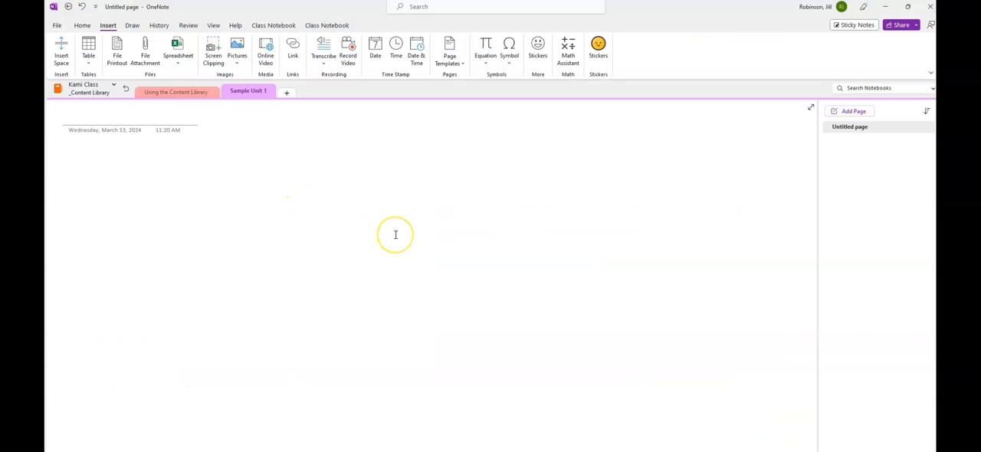
{"action": "mouse_move", "coordinate": [390, 270]}
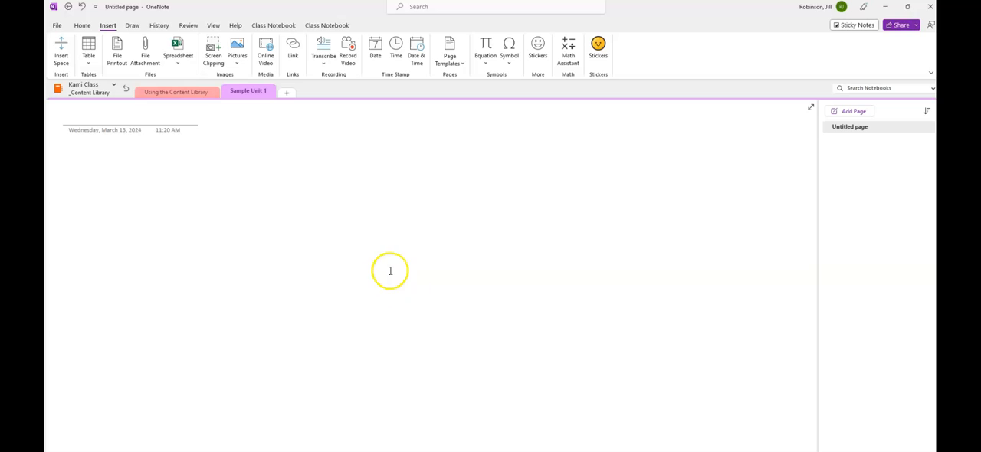
{"action": "mouse_move", "coordinate": [92, 279]}
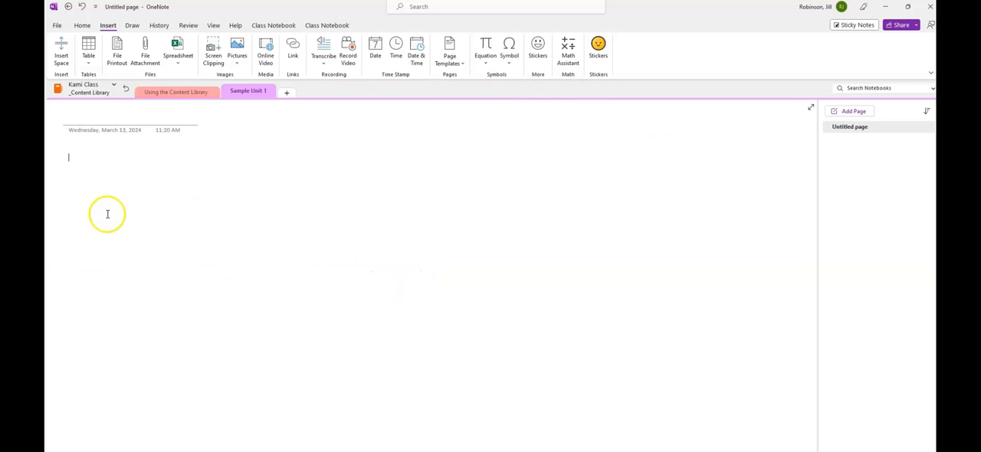
{"action": "mouse_move", "coordinate": [162, 193]}
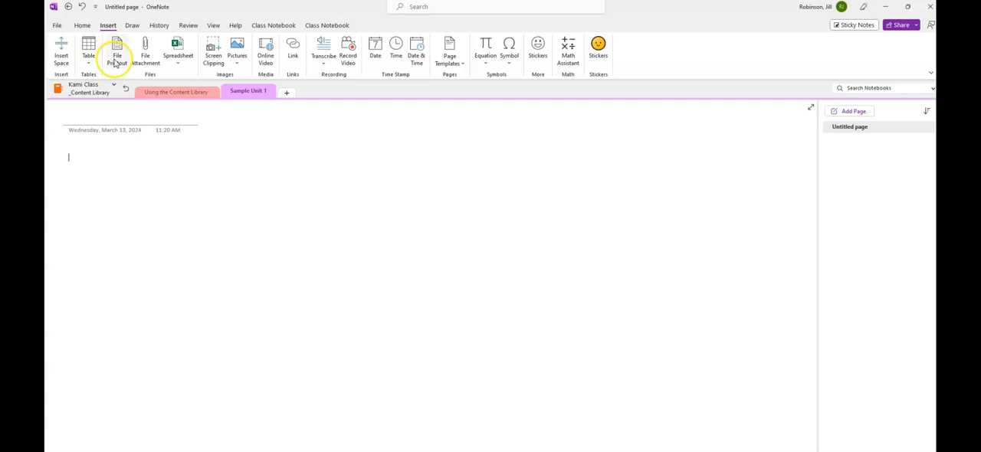
Insert the KWL organizer JPG from English Files as a File Printout, sorted newest first
{"action": "left_click", "coordinate": [144, 47]}
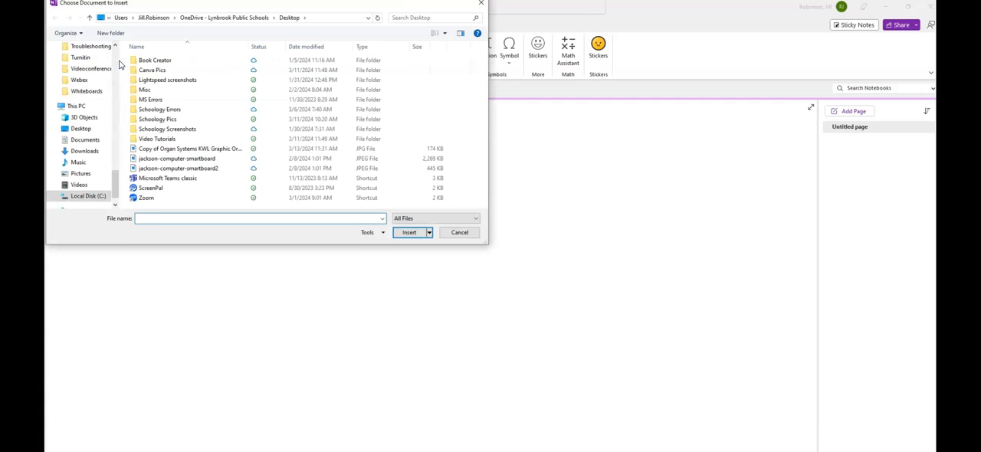
{"action": "mouse_move", "coordinate": [120, 72]}
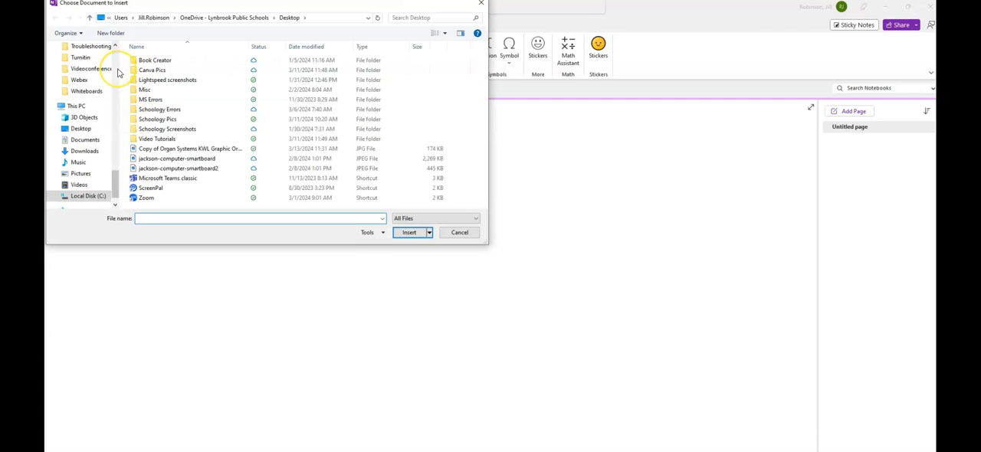
{"action": "left_click", "coordinate": [191, 147]}
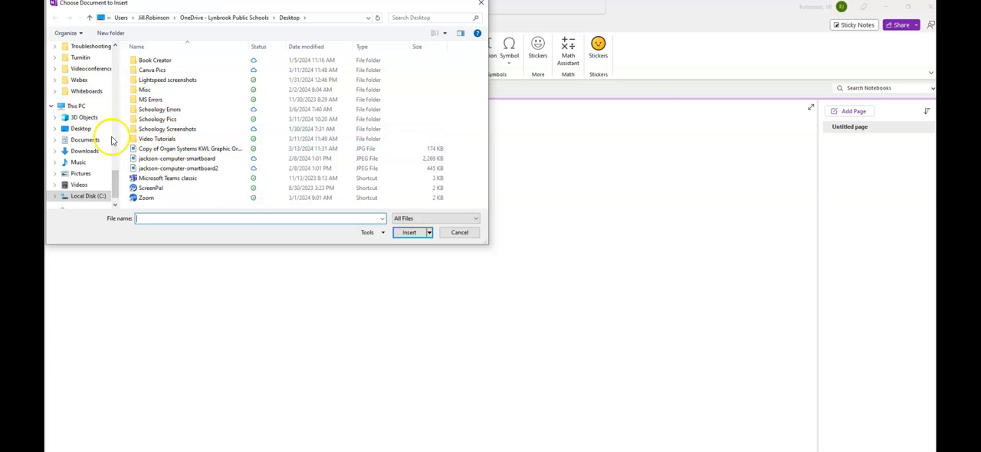
{"action": "scroll", "scroll_direction": "down", "scroll_amount": 3}
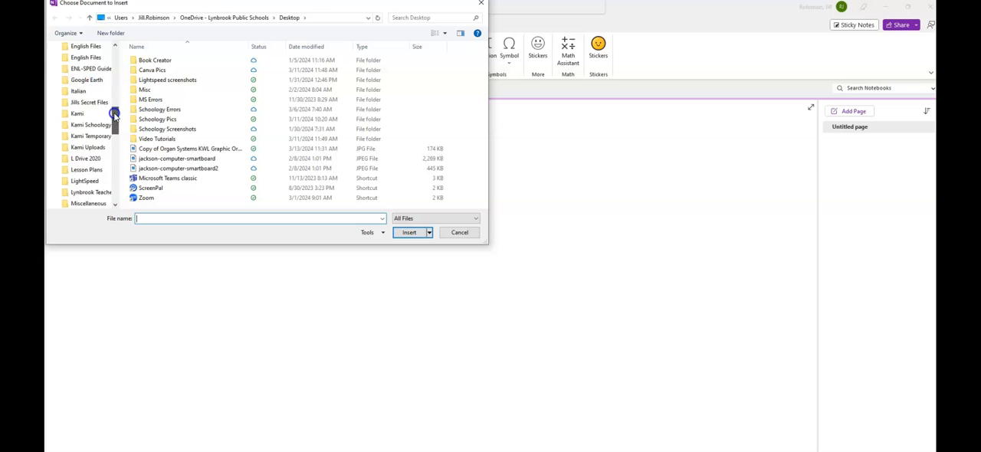
{"action": "scroll", "scroll_direction": "up", "scroll_amount": 3}
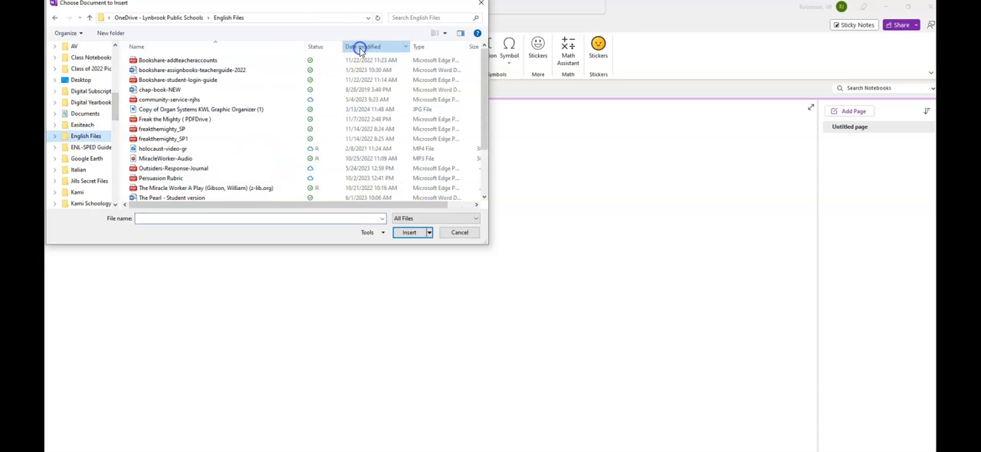
{"action": "left_click", "coordinate": [362, 46]}
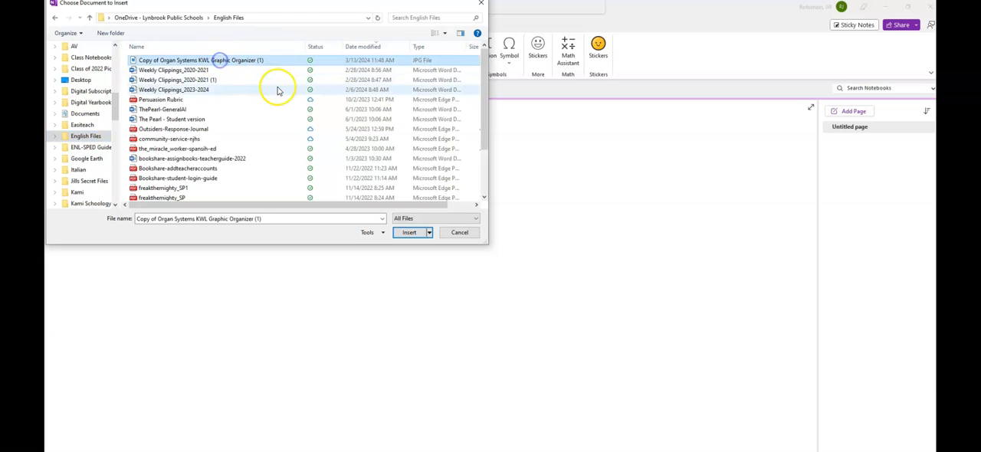
{"action": "left_click", "coordinate": [408, 233]}
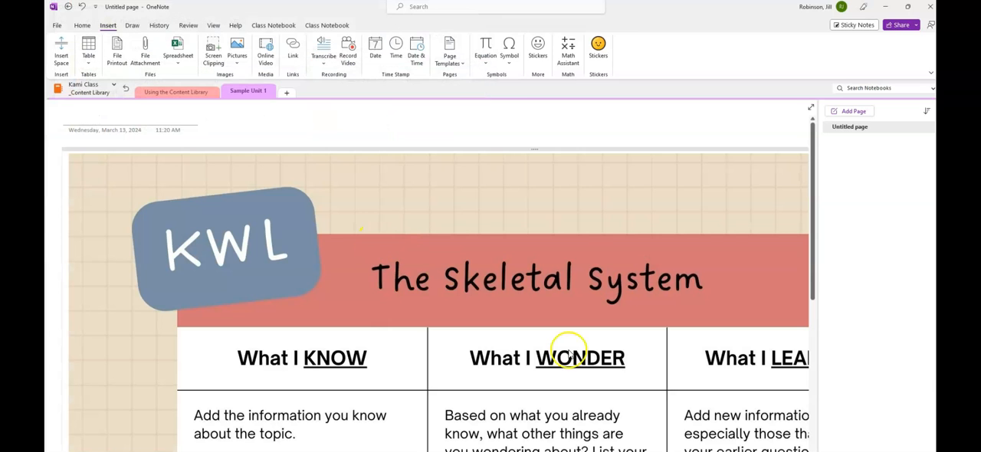
{"action": "mouse_move", "coordinate": [723, 257]}
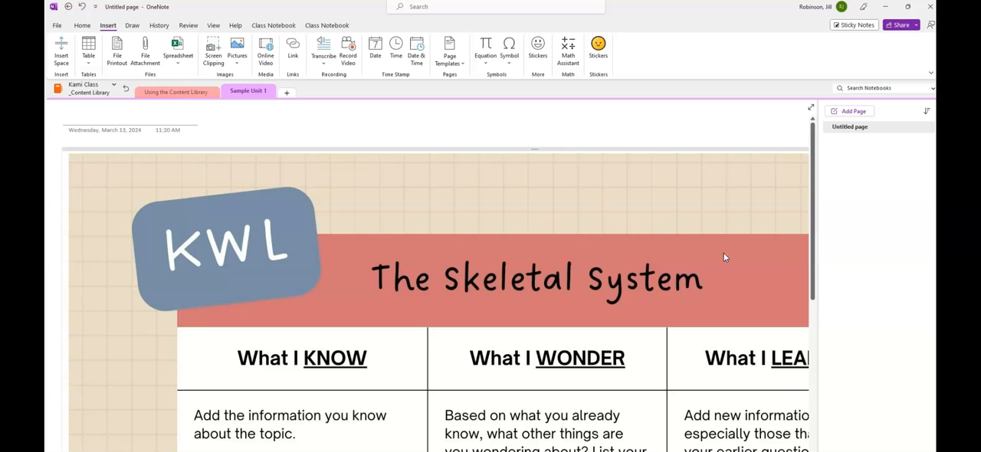
Scroll down the page to review the full KWL organizer printout to its bottom edge
{"action": "scroll", "scroll_direction": "down", "scroll_amount": 3}
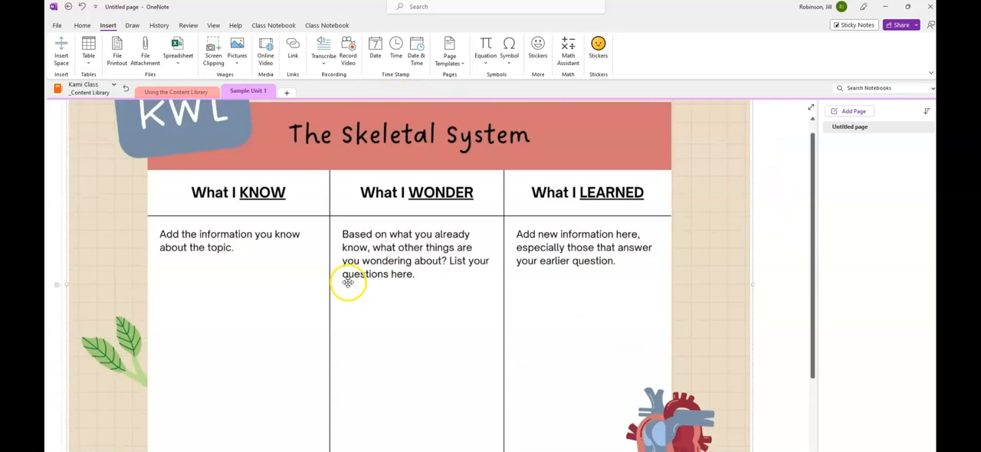
{"action": "scroll", "scroll_direction": "down", "scroll_amount": 3}
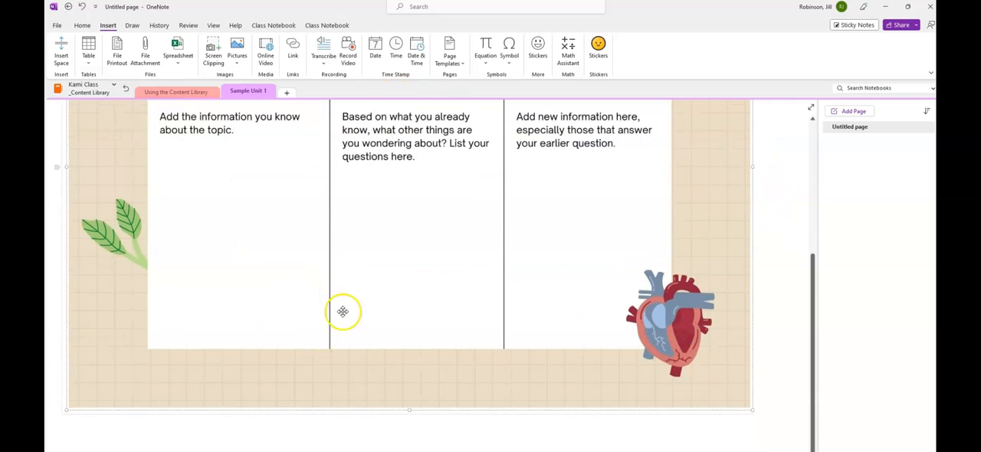
{"action": "mouse_move", "coordinate": [375, 420]}
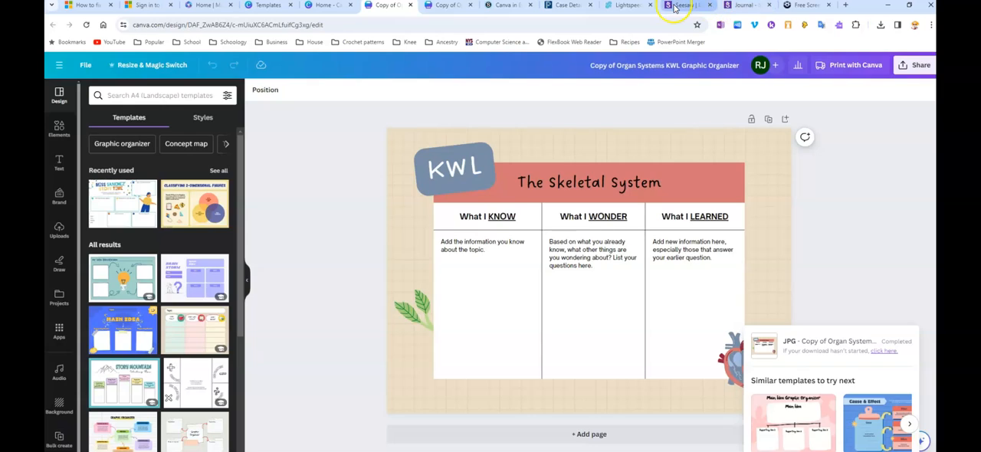
Create a new Seesaw activity for the class and name it 'Test Canva'
{"action": "left_click", "coordinate": [682, 7]}
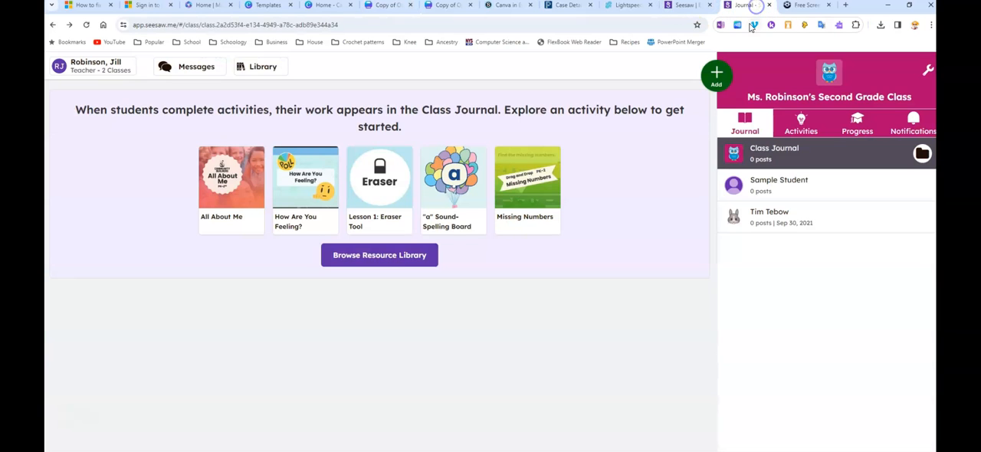
{"action": "mouse_move", "coordinate": [678, 95]}
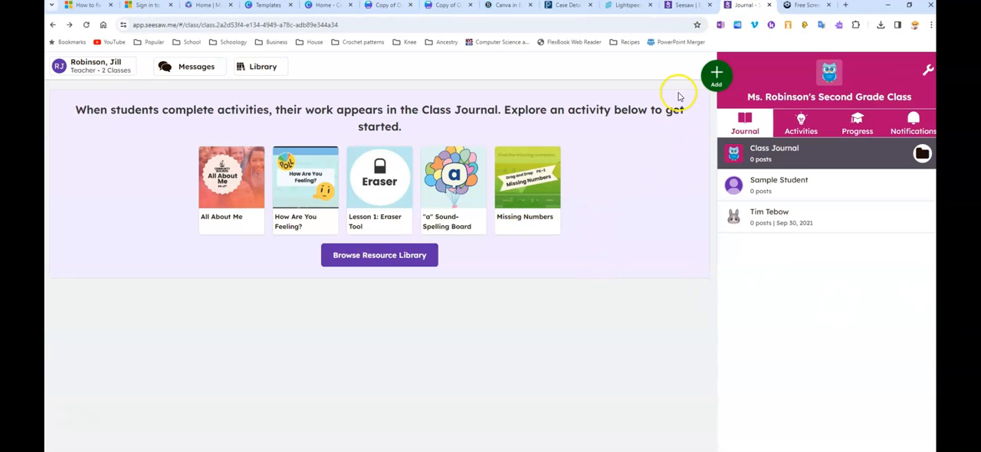
{"action": "left_click", "coordinate": [716, 76]}
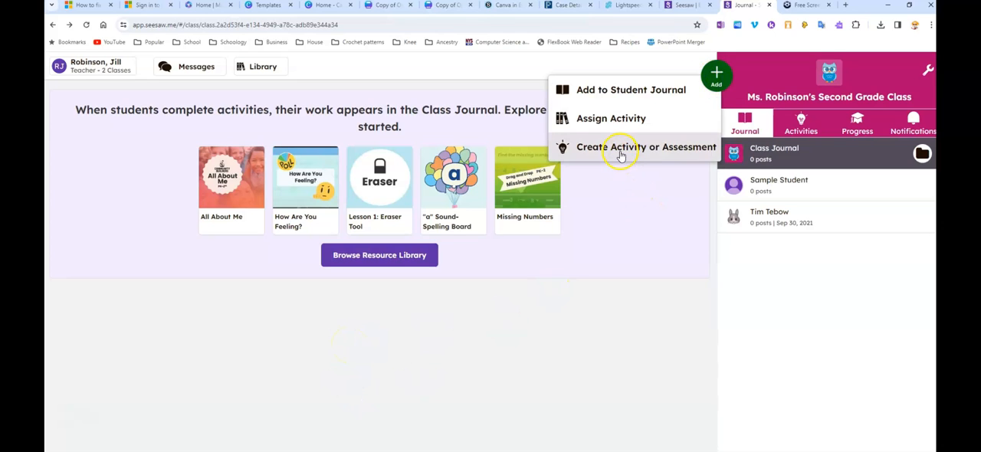
{"action": "left_click", "coordinate": [647, 147]}
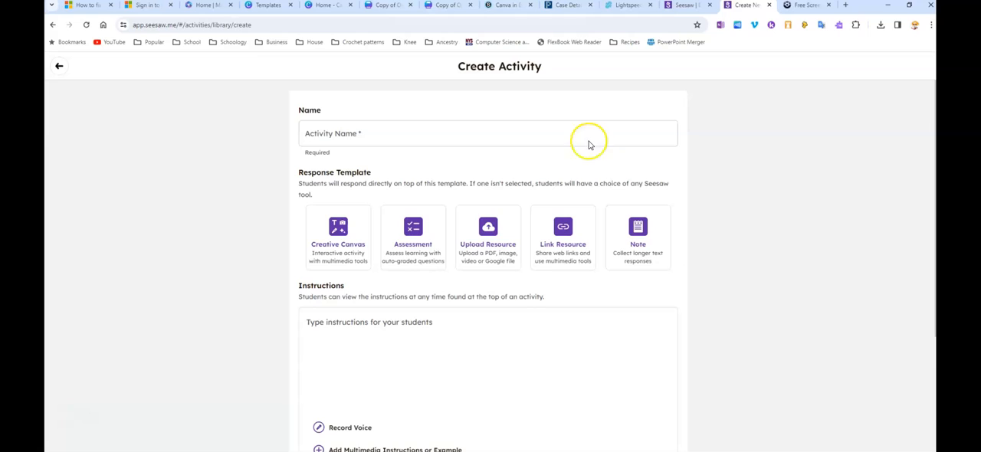
{"action": "left_click", "coordinate": [457, 132]}
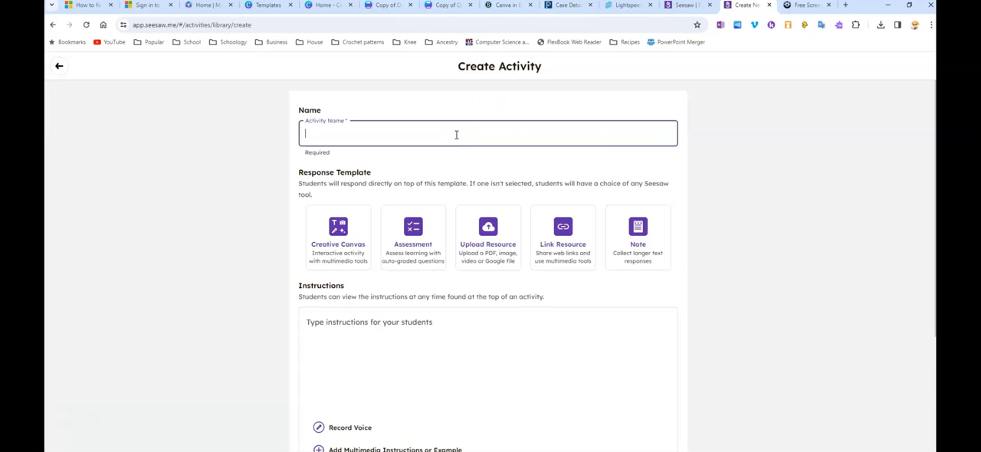
{"action": "type", "text": "Test Can"}
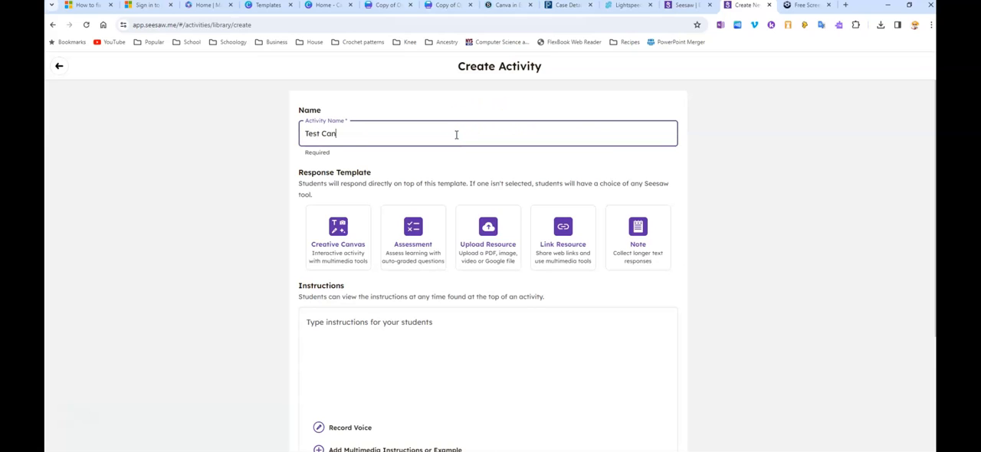
{"action": "type", "text": "va"}
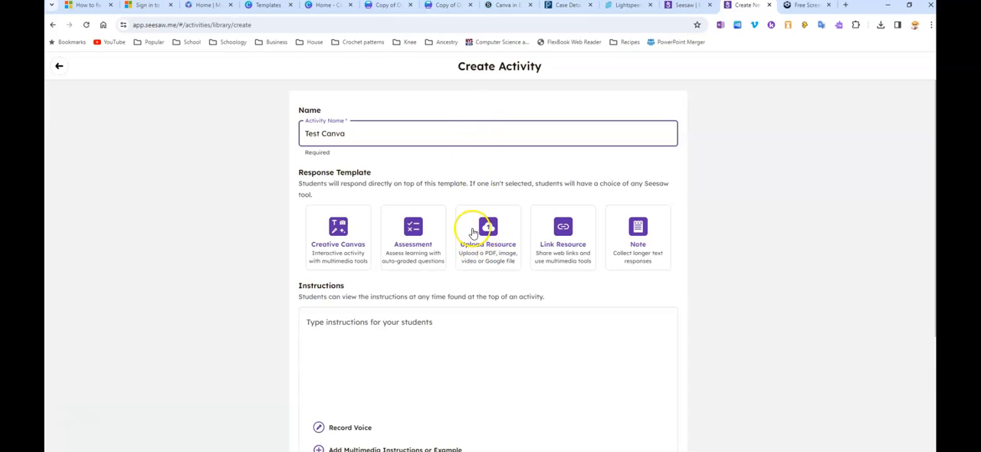
Upload the Copy of Organ Systems KWL image from OneDrive > English Files as the template
{"action": "left_click", "coordinate": [488, 238]}
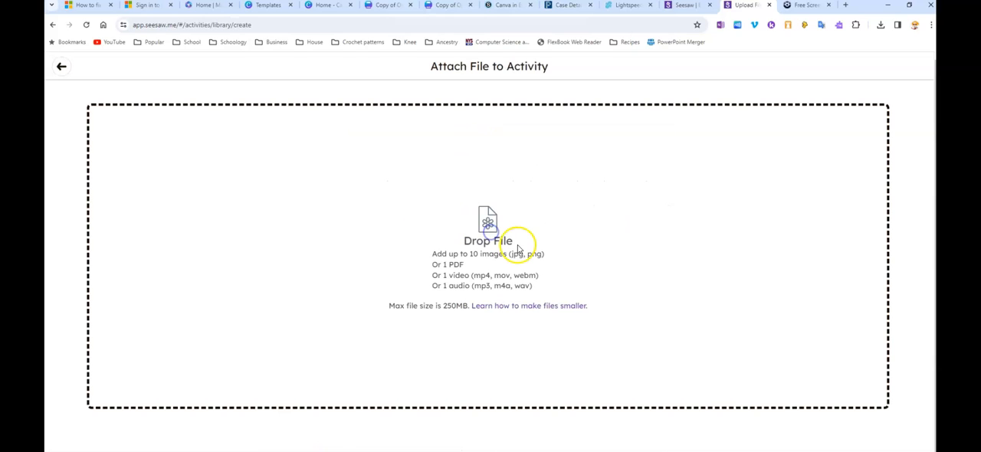
{"action": "mouse_move", "coordinate": [64, 52]}
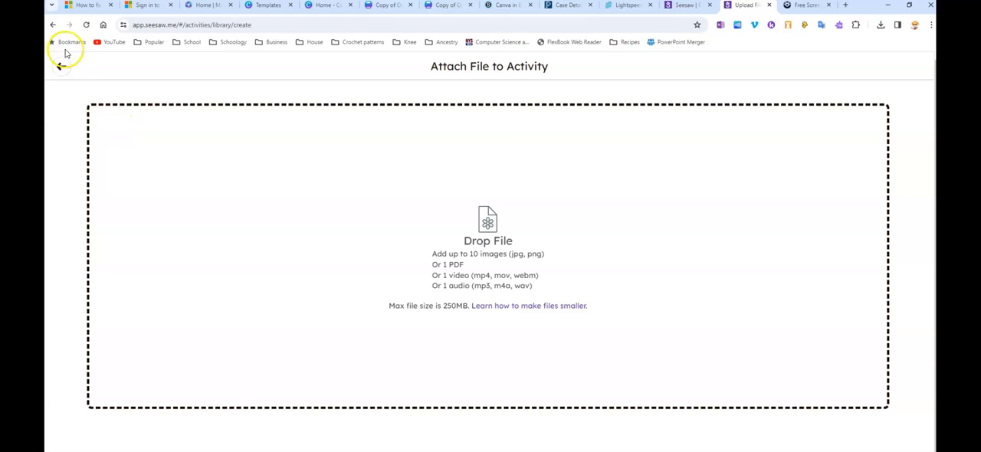
{"action": "mouse_move", "coordinate": [408, 239]}
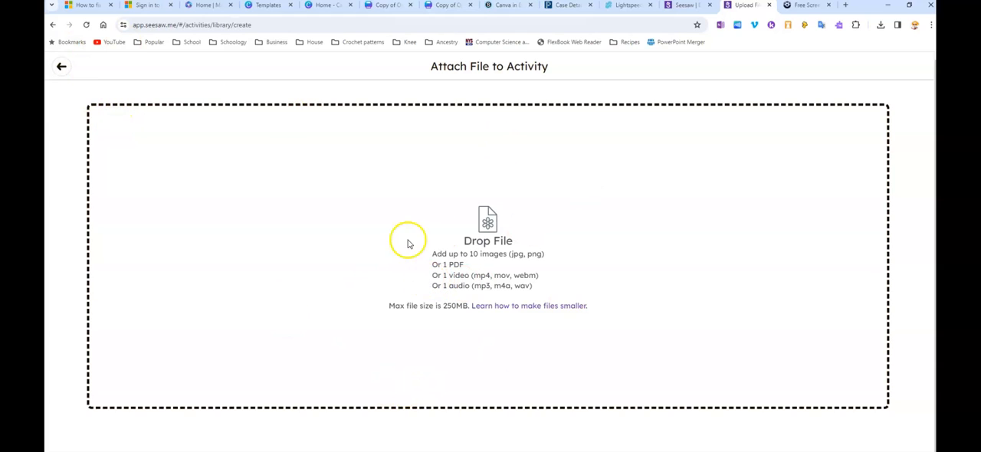
{"action": "mouse_move", "coordinate": [407, 243]}
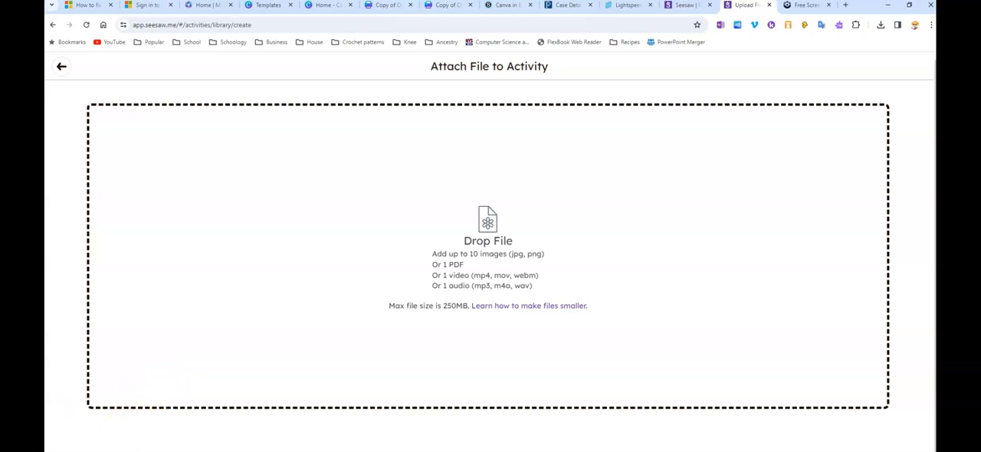
{"action": "mouse_move", "coordinate": [134, 423]}
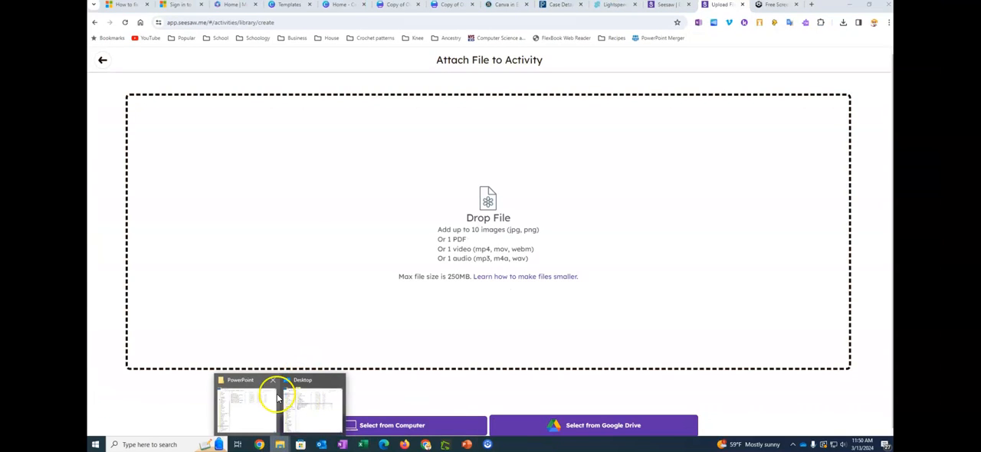
{"action": "left_click", "coordinate": [241, 399]}
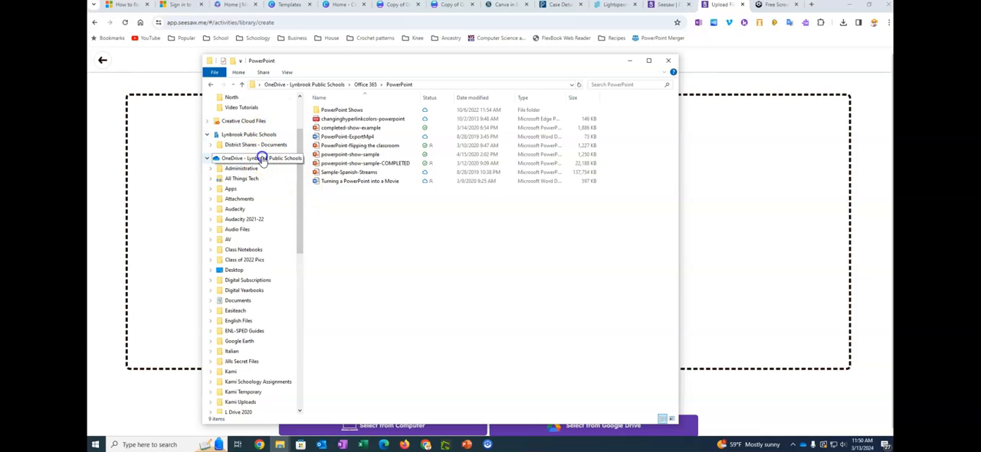
{"action": "left_click", "coordinate": [259, 158]}
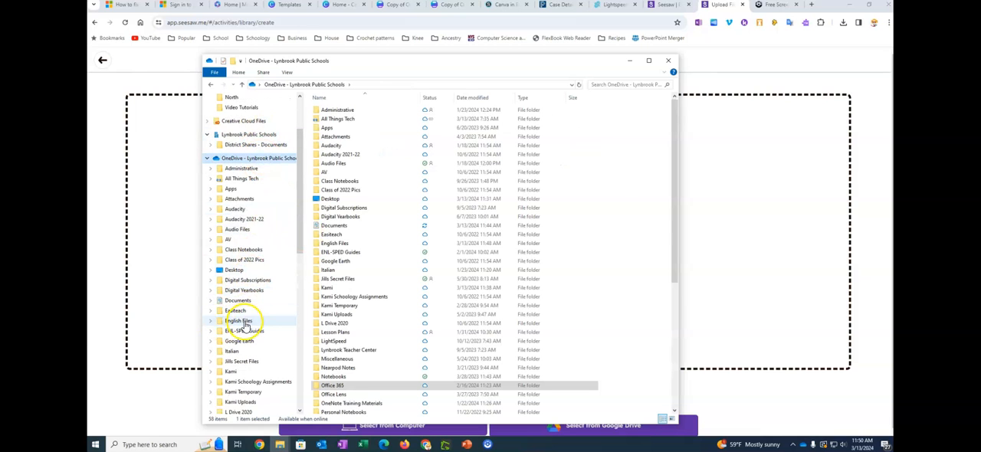
{"action": "double_click", "coordinate": [239, 320]}
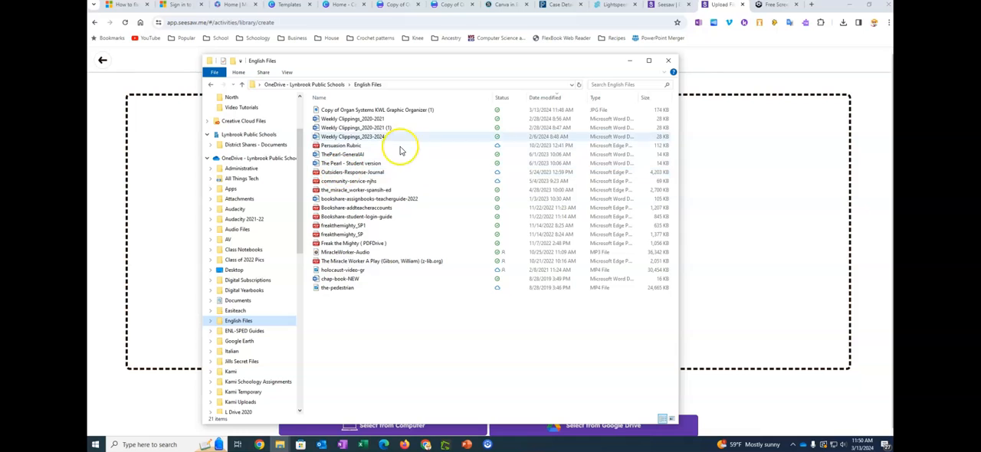
{"action": "mouse_move", "coordinate": [377, 111]}
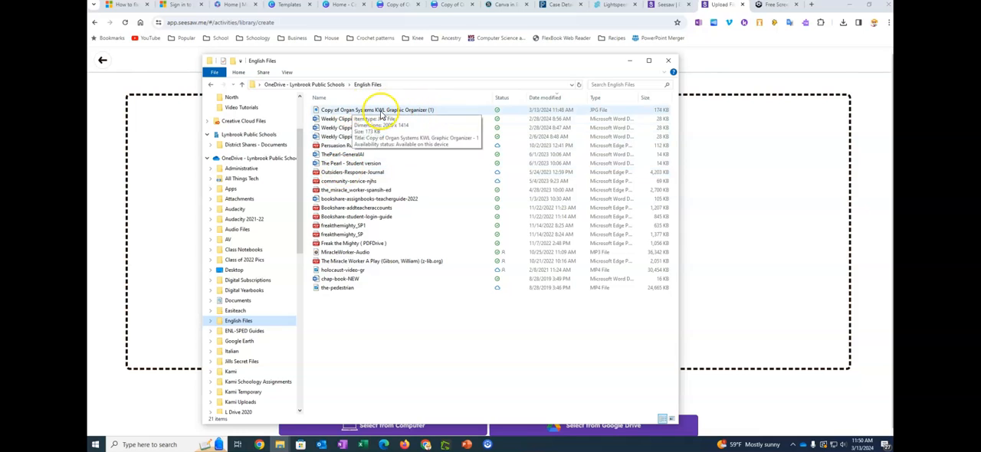
{"action": "left_click", "coordinate": [375, 110]}
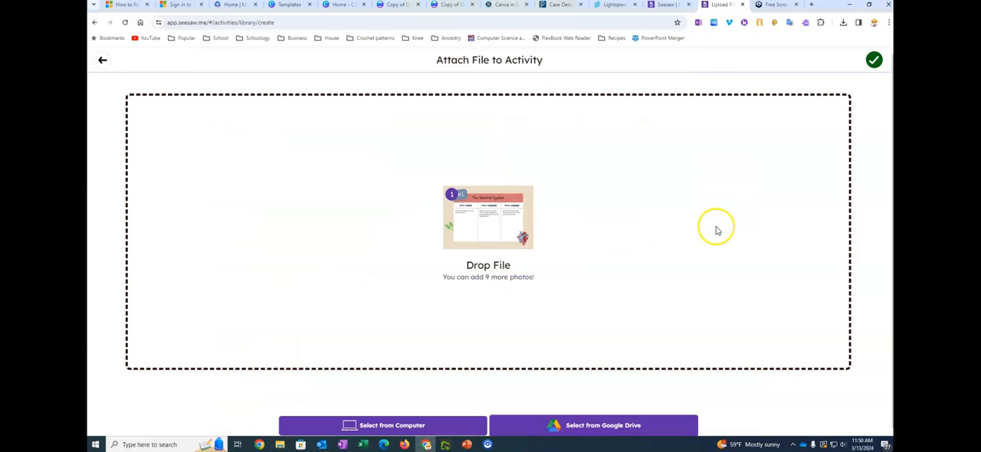
{"action": "mouse_move", "coordinate": [874, 141]}
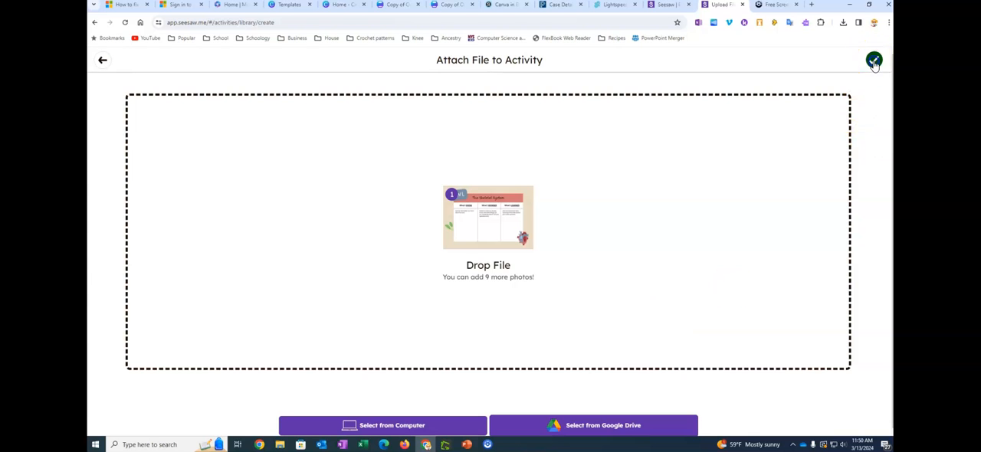
Confirm the upload so the KWL organizer becomes the Test Canva template page
{"action": "left_click", "coordinate": [874, 60]}
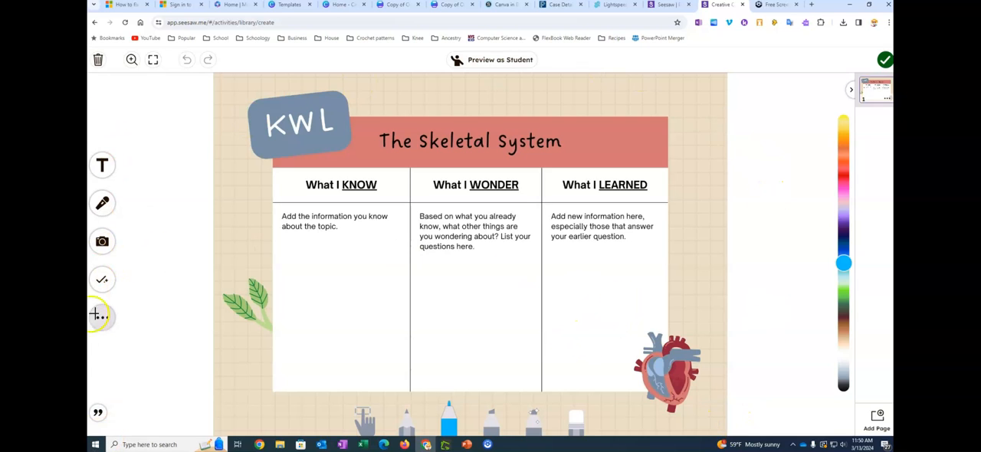
{"action": "mouse_move", "coordinate": [172, 110]}
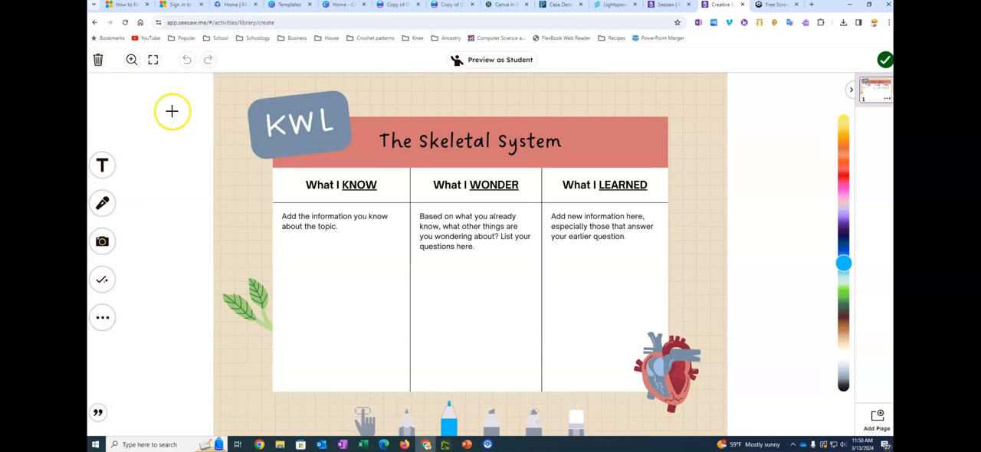
{"action": "mouse_move", "coordinate": [202, 296]}
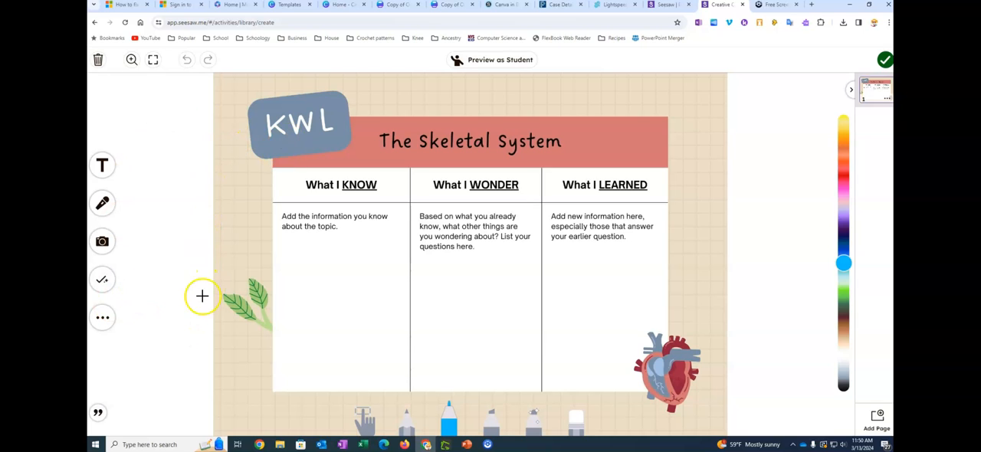
{"action": "mouse_move", "coordinate": [230, 115]}
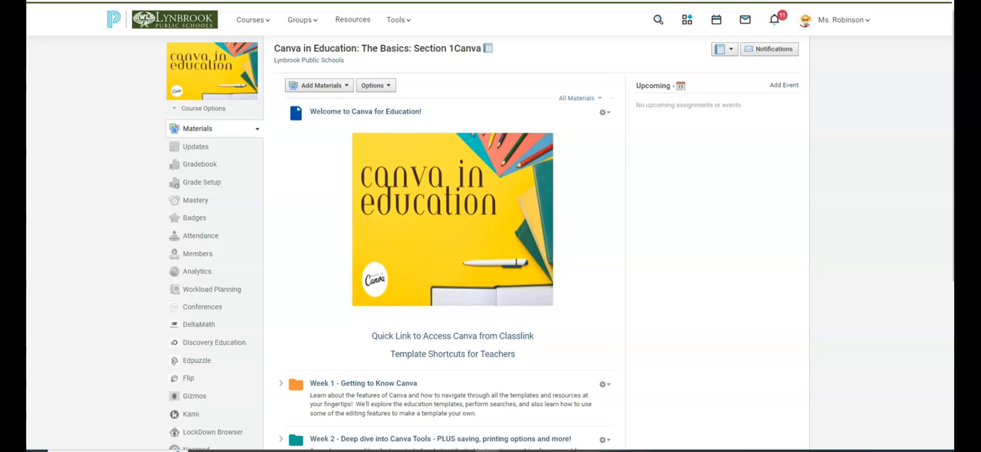
{"action": "mouse_move", "coordinate": [286, 167]}
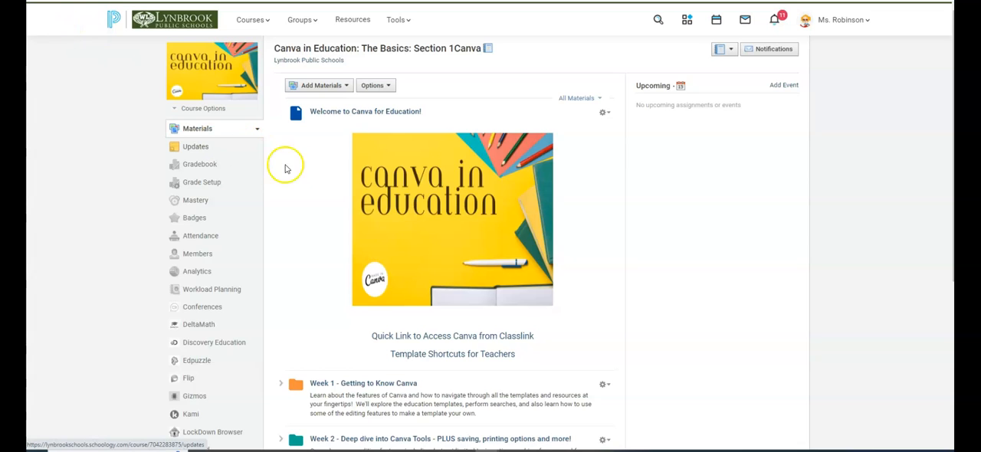
{"action": "mouse_move", "coordinate": [33, 116]}
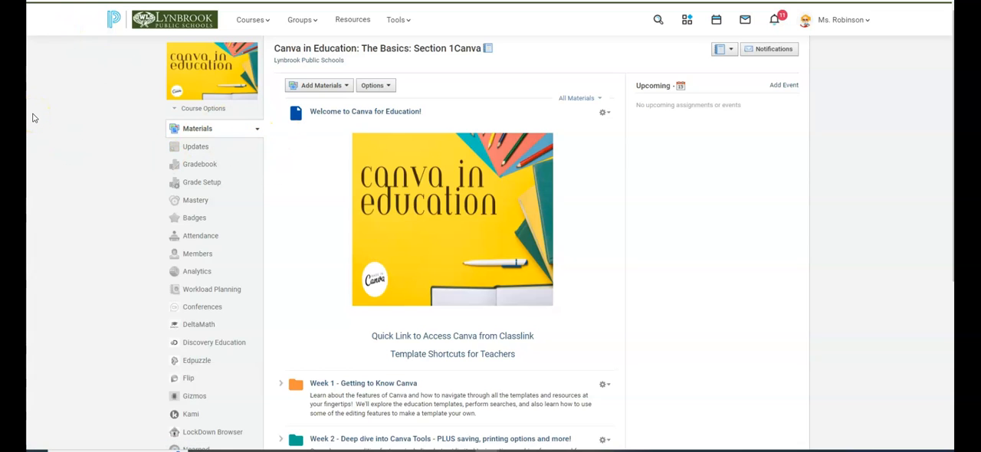
{"action": "mouse_move", "coordinate": [34, 99]}
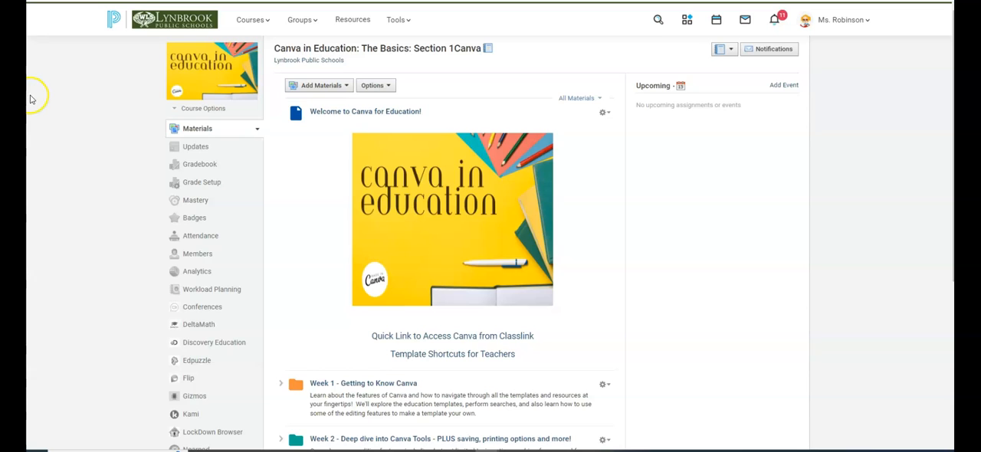
{"action": "mouse_move", "coordinate": [301, 316]}
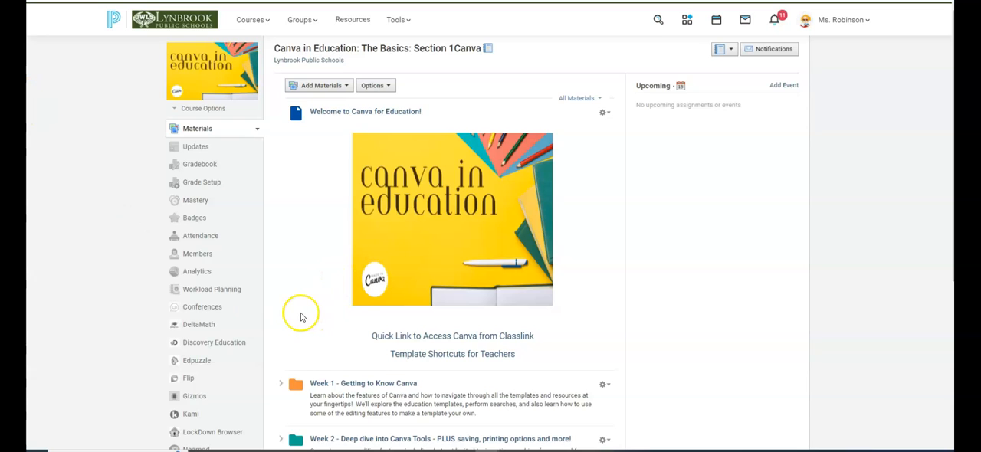
{"action": "mouse_move", "coordinate": [314, 285]}
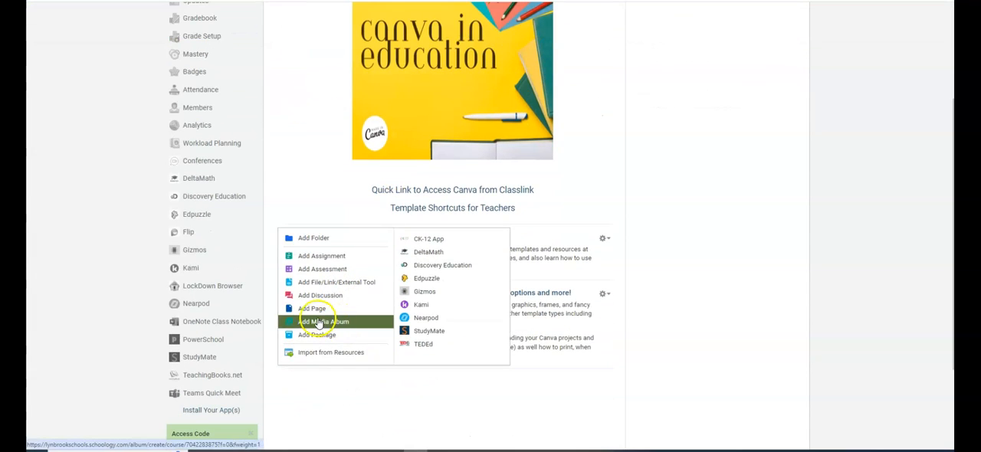
{"action": "mouse_move", "coordinate": [420, 305]}
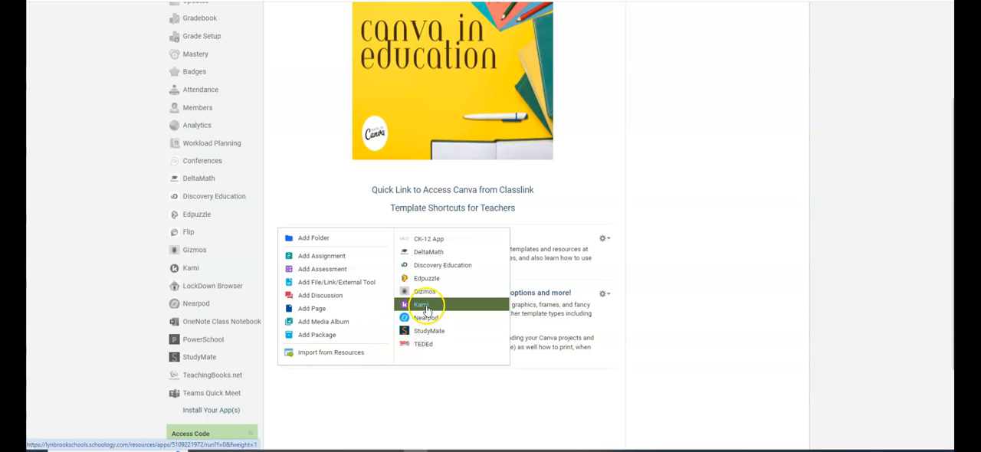
Add a Kami material and browse OneDrive My files into the English Files folder
{"action": "left_click", "coordinate": [424, 305]}
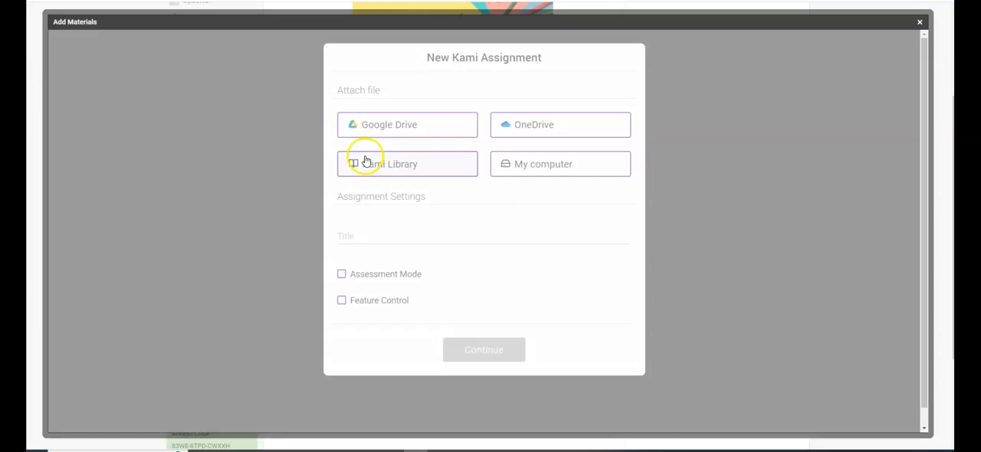
{"action": "mouse_move", "coordinate": [301, 211]}
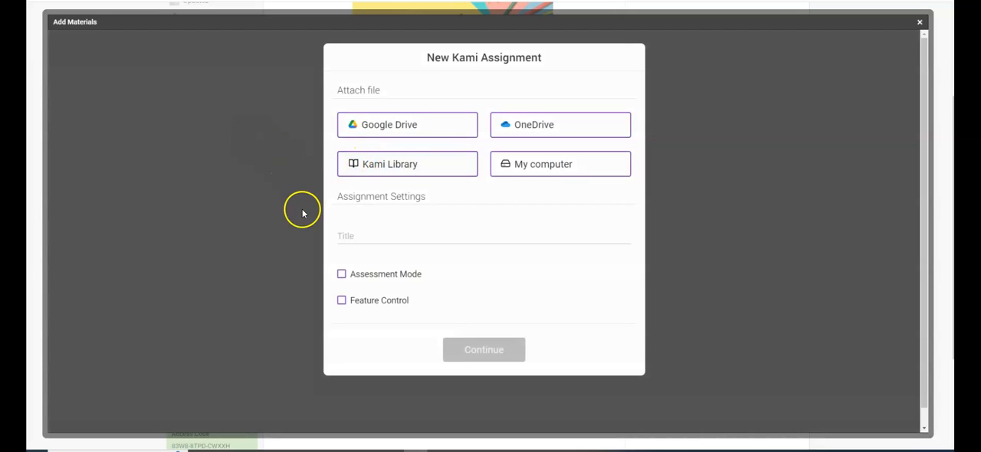
{"action": "mouse_move", "coordinate": [301, 216]}
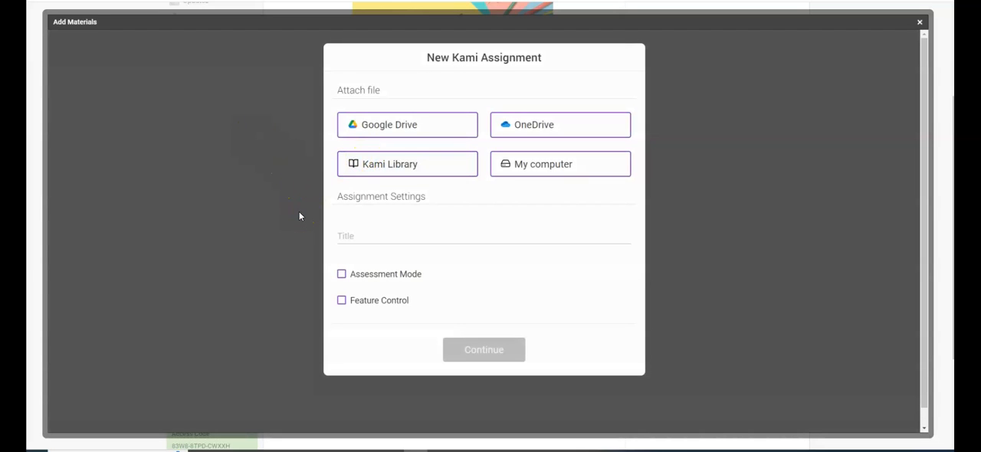
{"action": "mouse_move", "coordinate": [494, 190]}
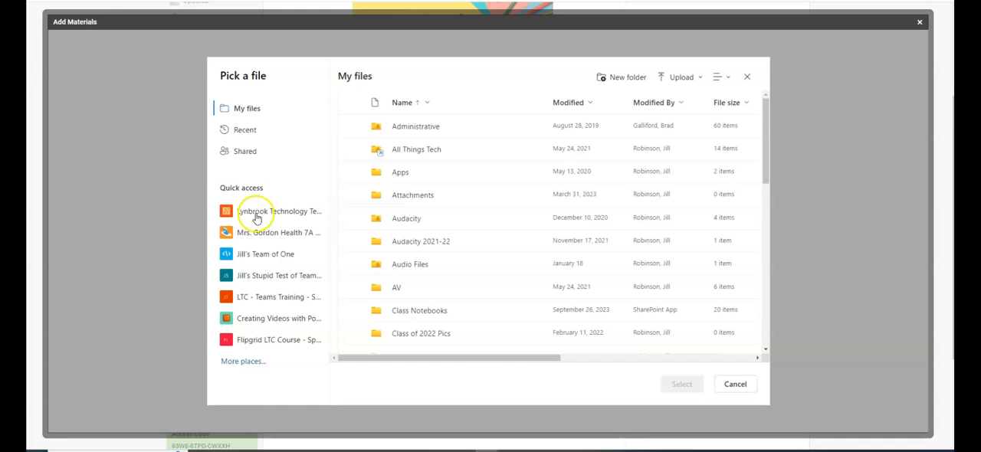
{"action": "scroll", "scroll_direction": "down", "scroll_amount": 3}
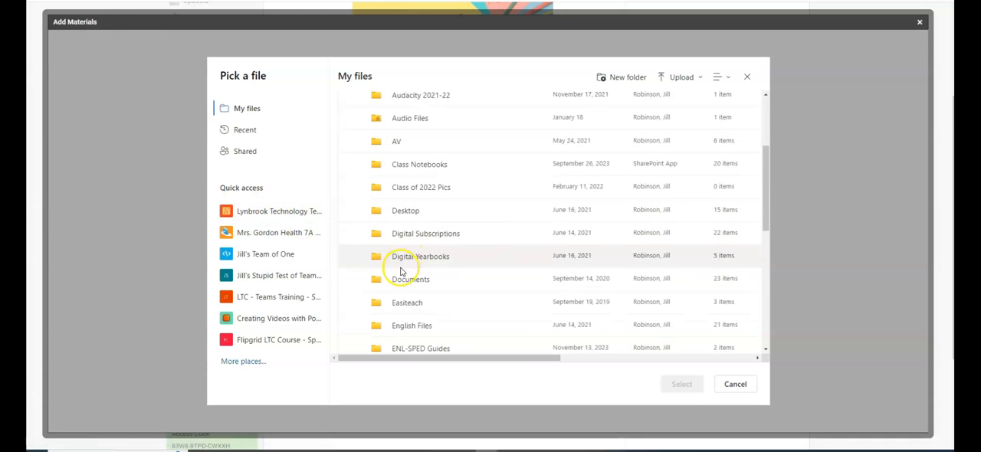
{"action": "double_click", "coordinate": [410, 325]}
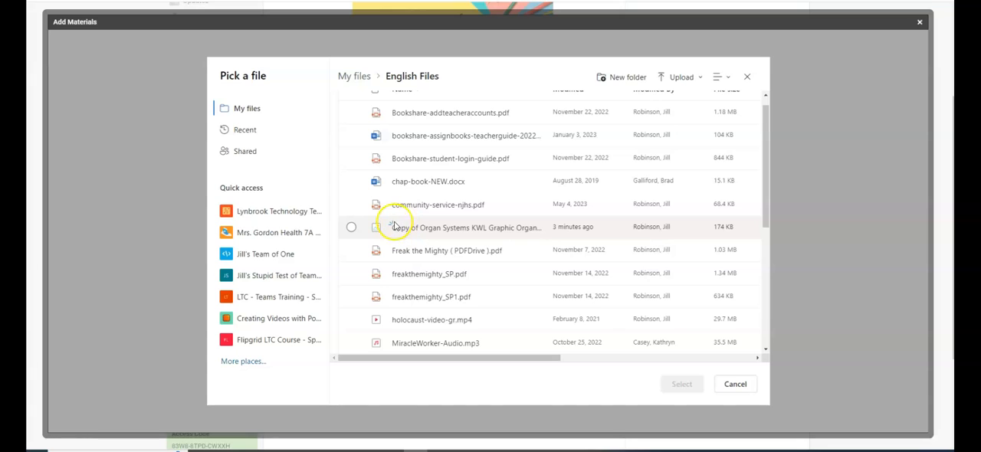
{"action": "mouse_move", "coordinate": [641, 299]}
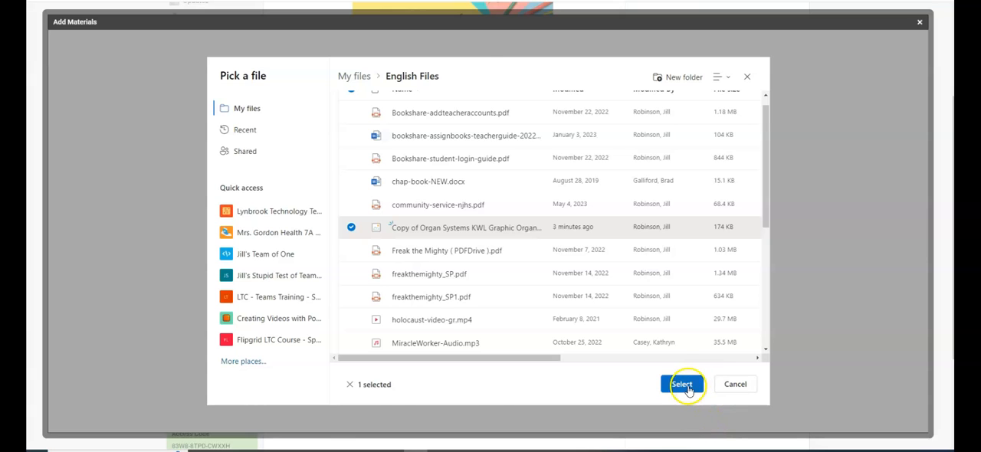
Attach the KWL file, trim '(1).jpg' from the title, and create the Kami assignment
{"action": "left_click", "coordinate": [680, 384]}
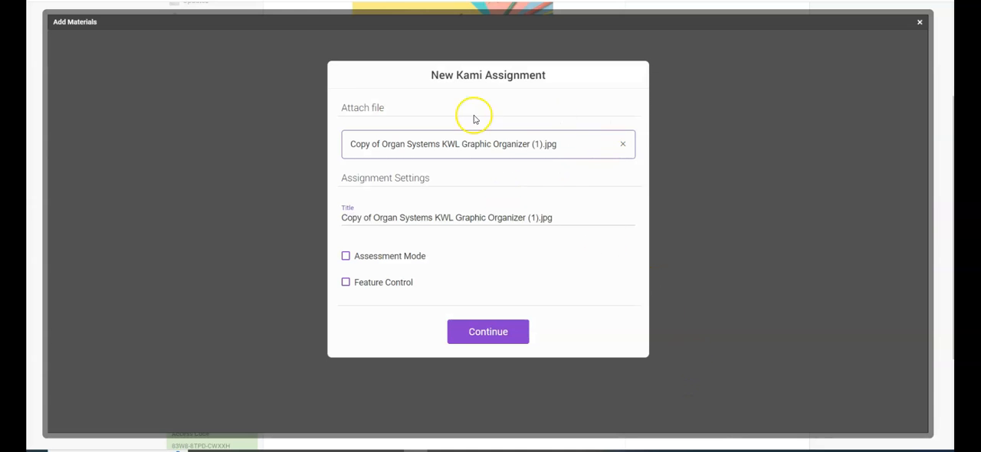
{"action": "mouse_move", "coordinate": [665, 253]}
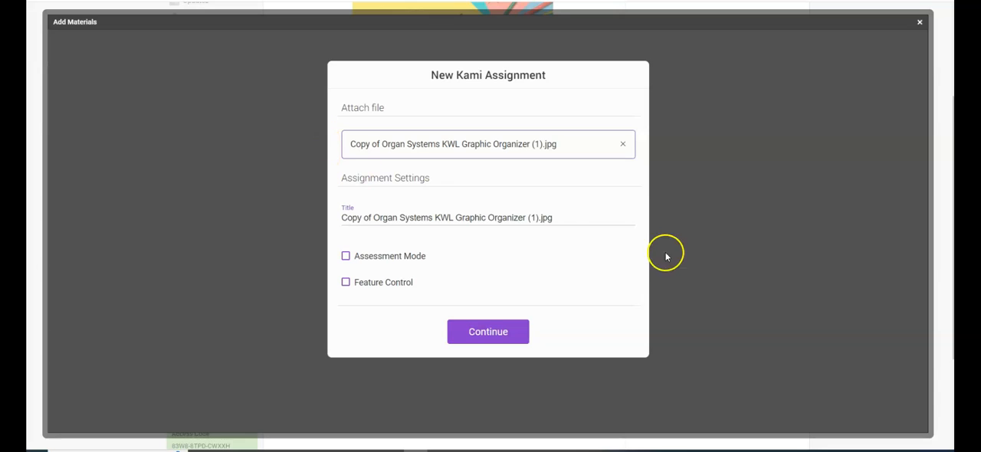
{"action": "left_click", "coordinate": [487, 218]}
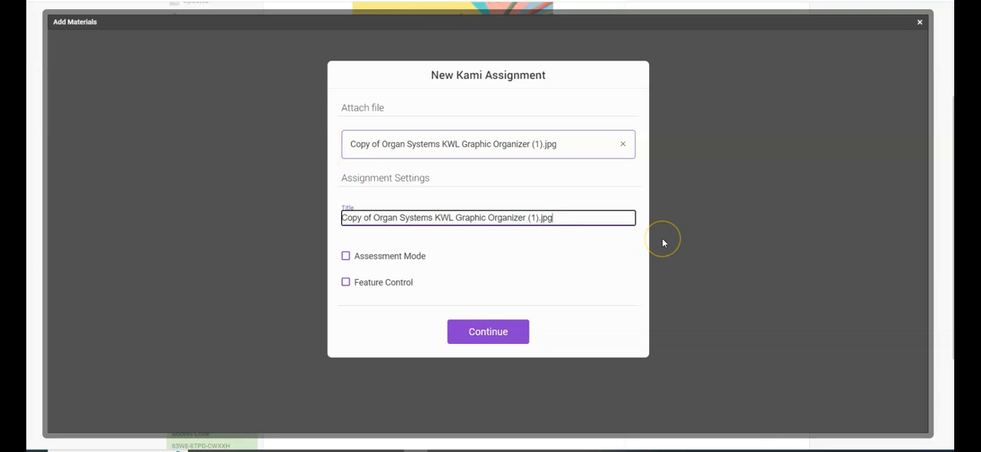
{"action": "key", "text": "Backspace"}
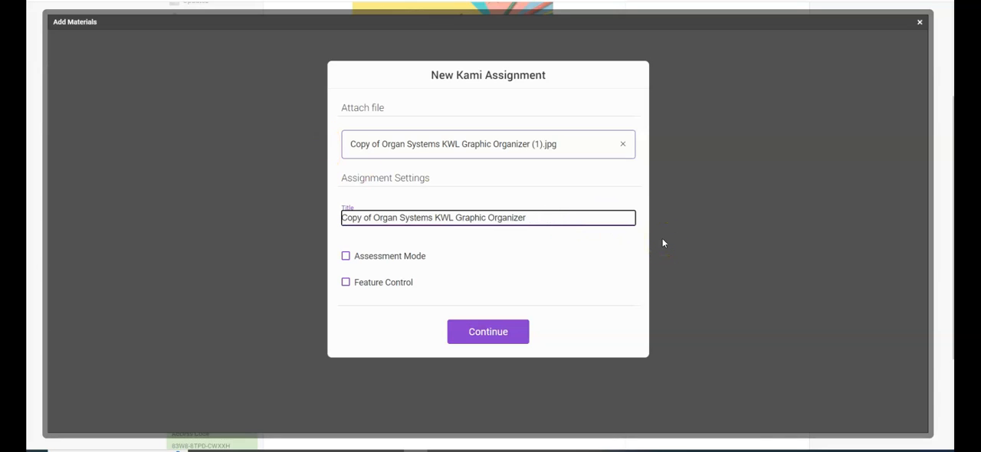
{"action": "mouse_move", "coordinate": [549, 185]}
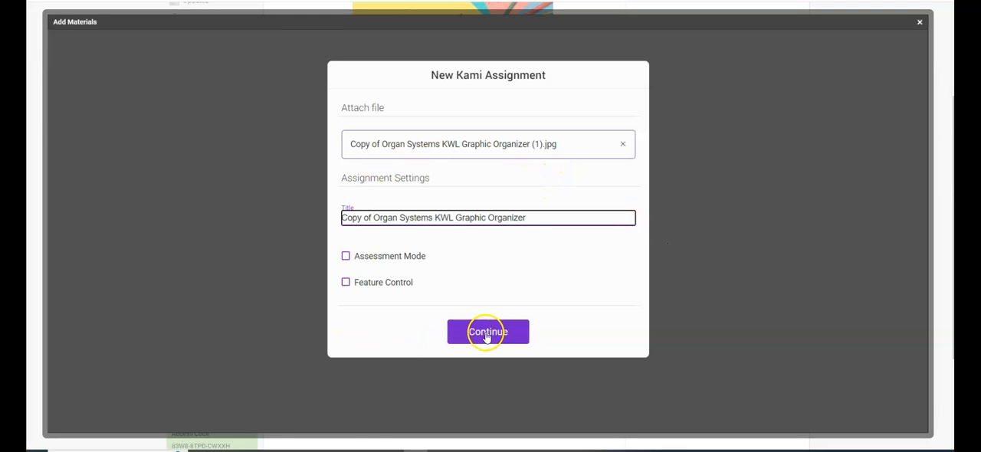
{"action": "left_click", "coordinate": [487, 331]}
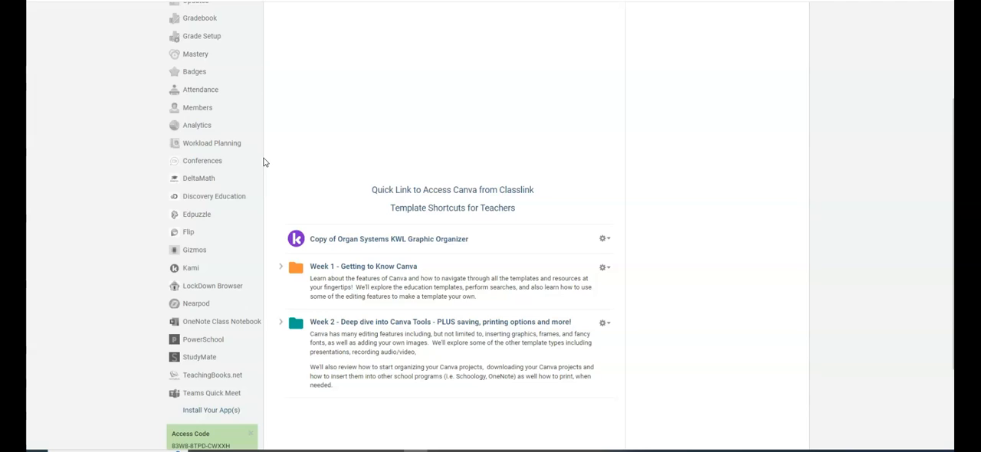
Edit the Kami assignment to use the (Ungraded) category and save the changes
{"action": "left_click", "coordinate": [603, 239]}
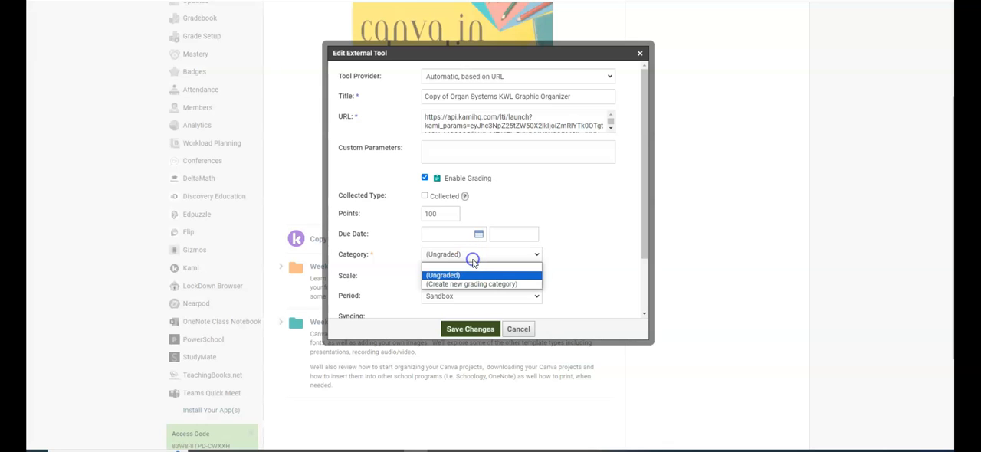
{"action": "left_click", "coordinate": [443, 276]}
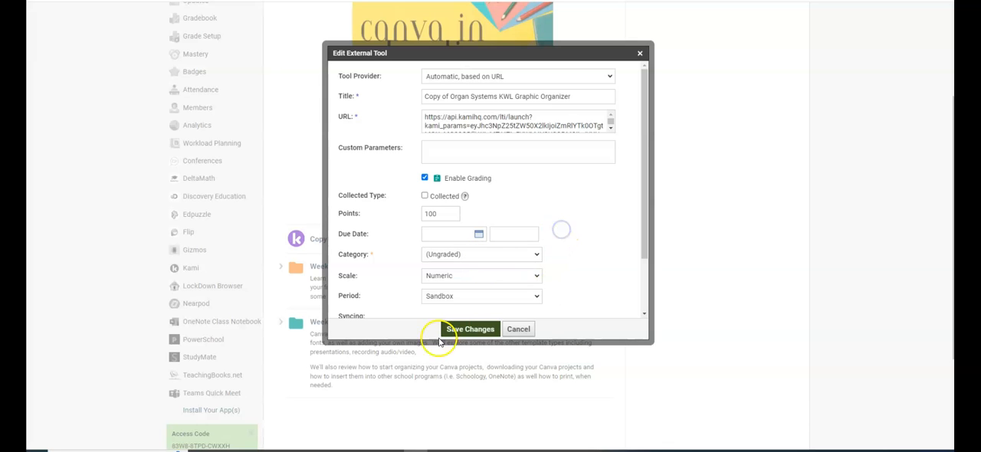
{"action": "scroll", "scroll_direction": "down", "scroll_amount": 3}
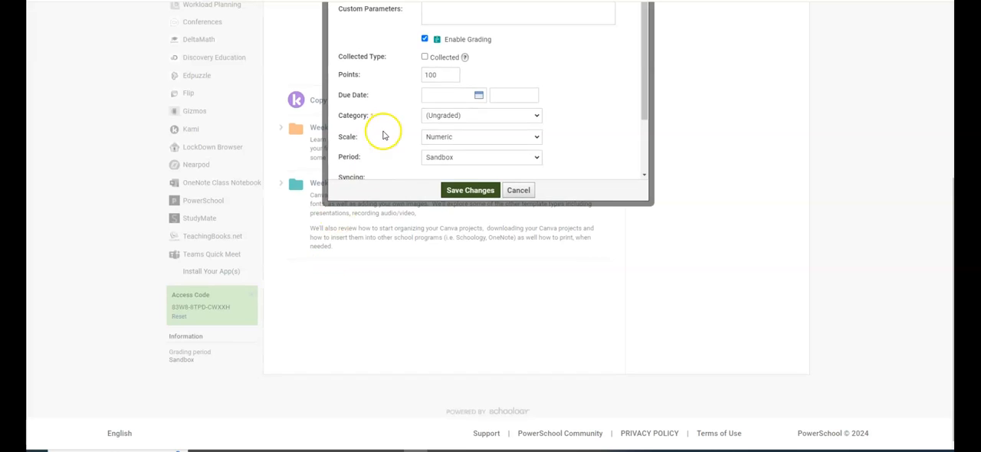
{"action": "scroll", "scroll_direction": "down", "scroll_amount": 3}
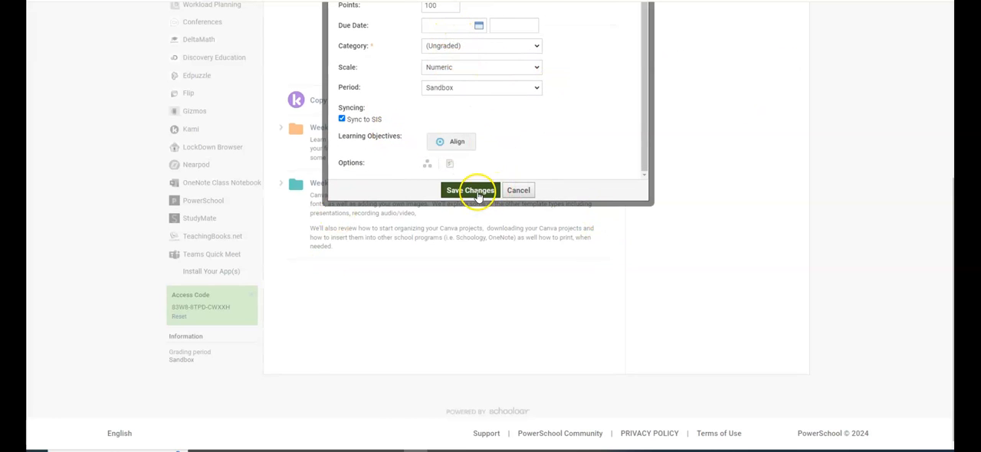
{"action": "left_click", "coordinate": [469, 190]}
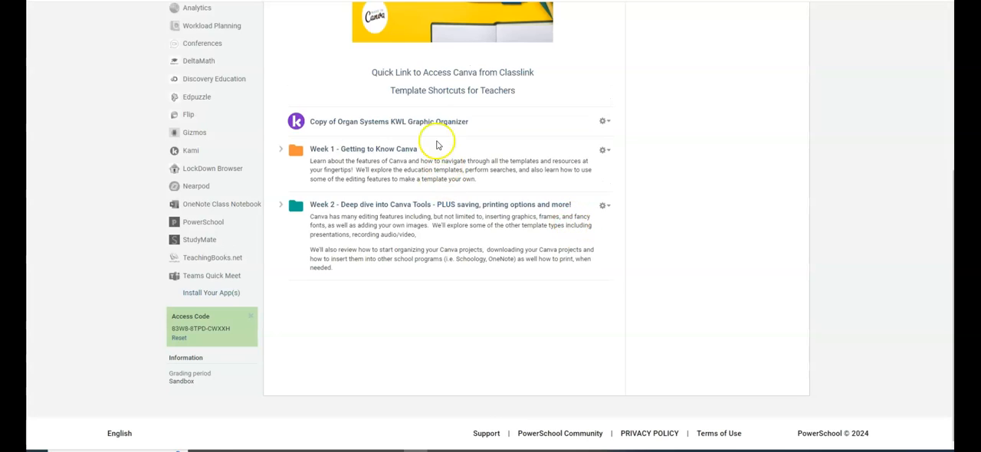
Launch the Kami assignment's Edit Template view, declining the Recognize Text prompt
{"action": "left_click", "coordinate": [389, 121]}
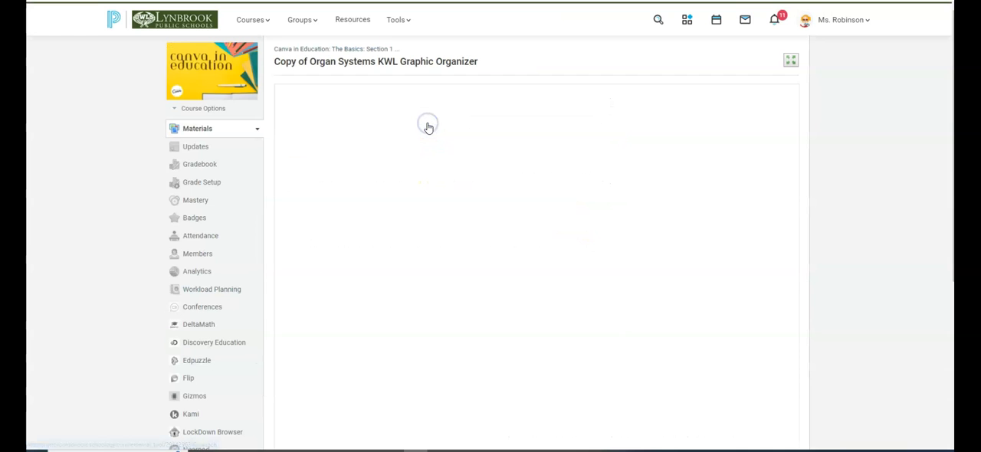
{"action": "mouse_move", "coordinate": [314, 107]}
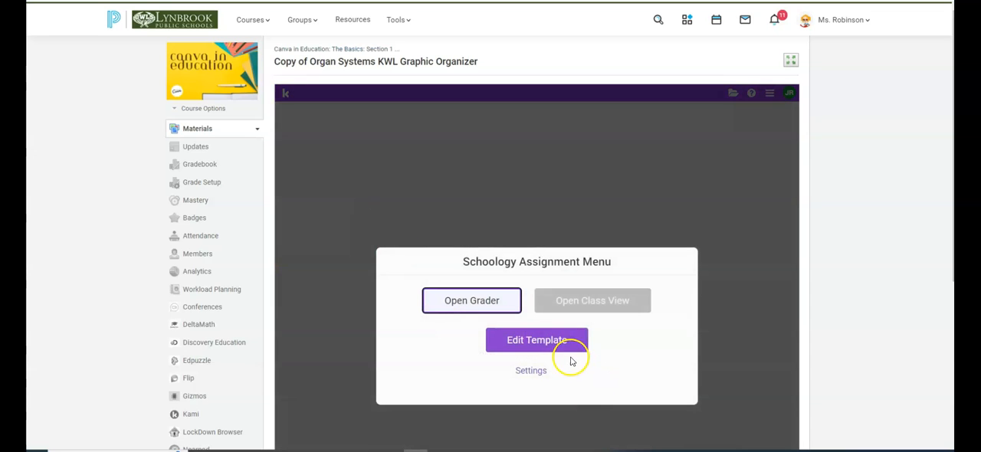
{"action": "mouse_move", "coordinate": [537, 340]}
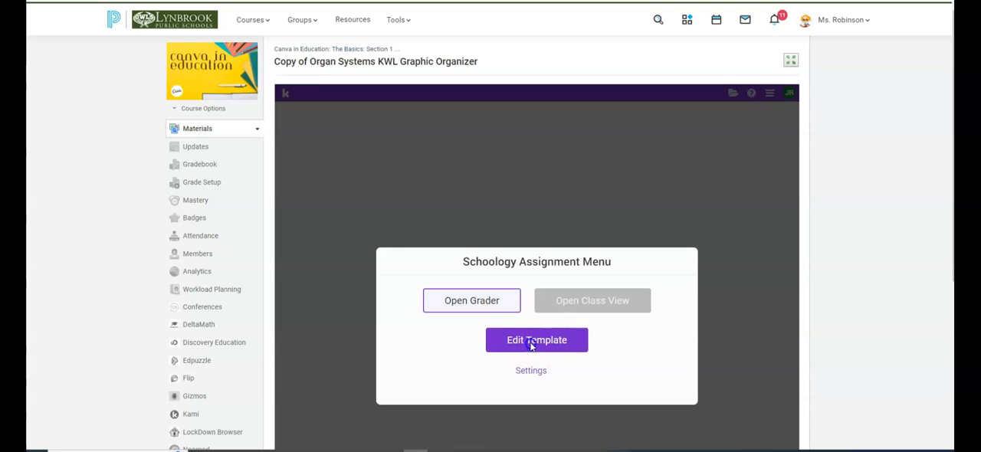
{"action": "left_click", "coordinate": [537, 340]}
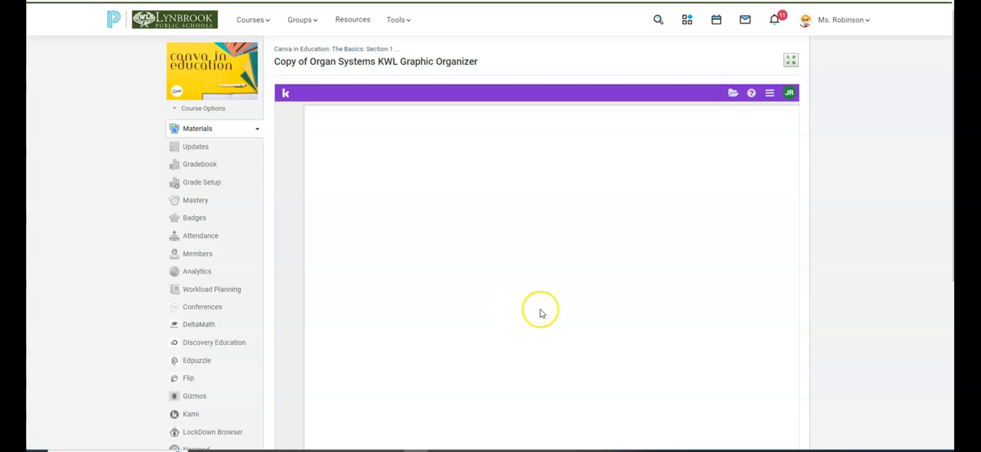
{"action": "mouse_move", "coordinate": [518, 300]}
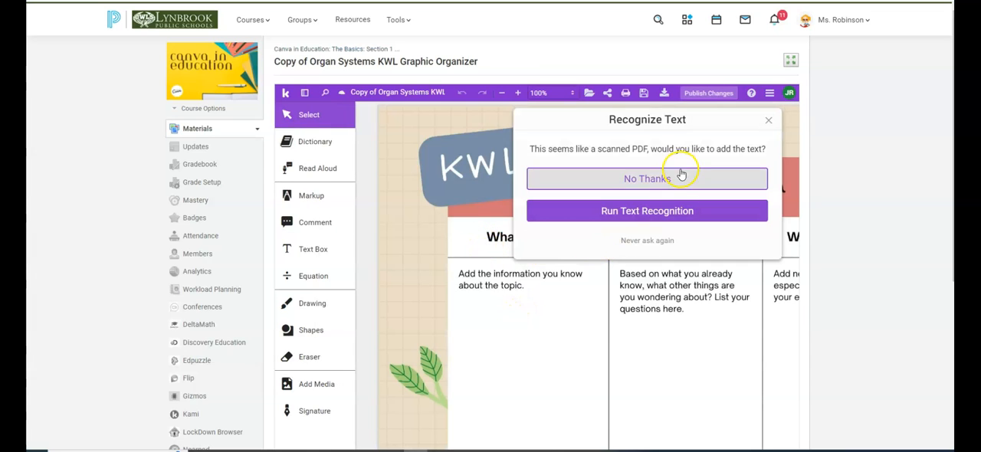
{"action": "left_click", "coordinate": [647, 178]}
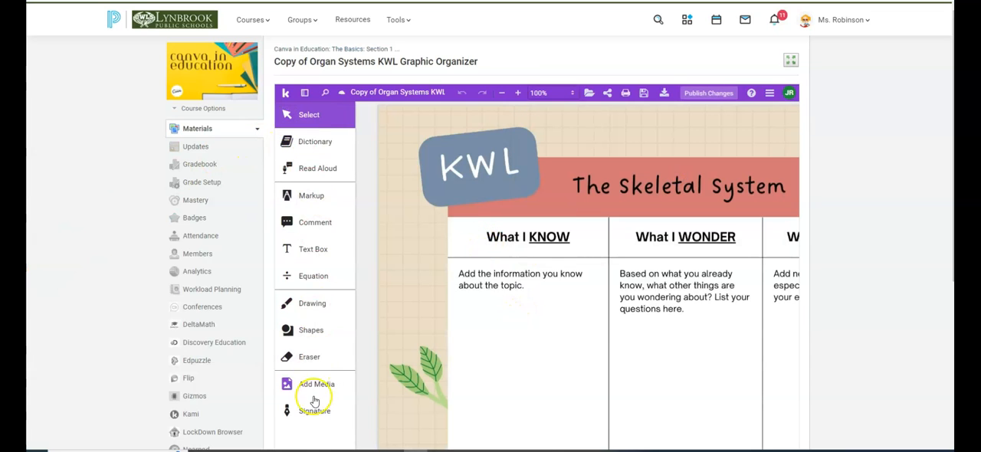
{"action": "mouse_move", "coordinate": [728, 272]}
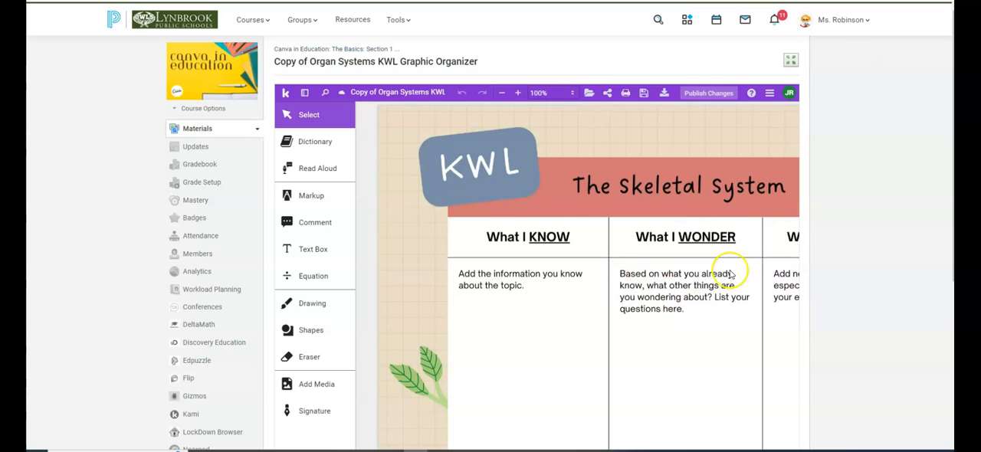
{"action": "mouse_move", "coordinate": [521, 236]}
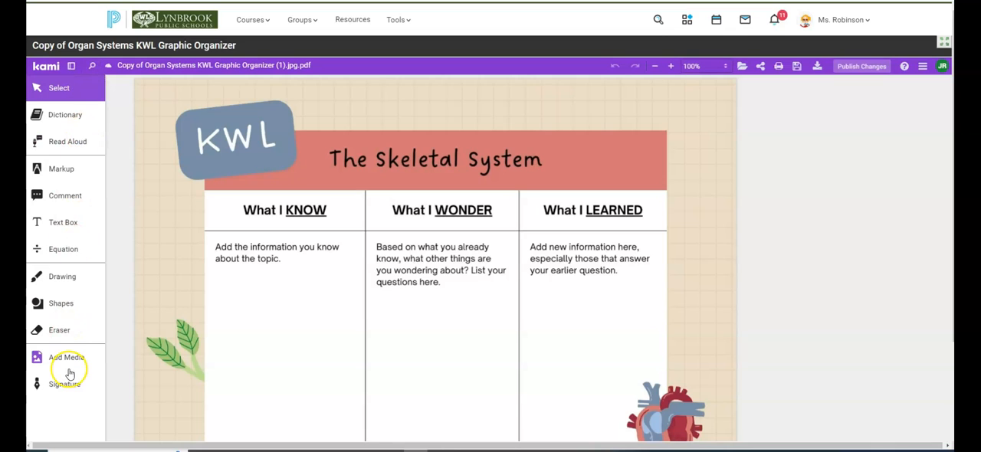
{"action": "mouse_move", "coordinate": [317, 208]}
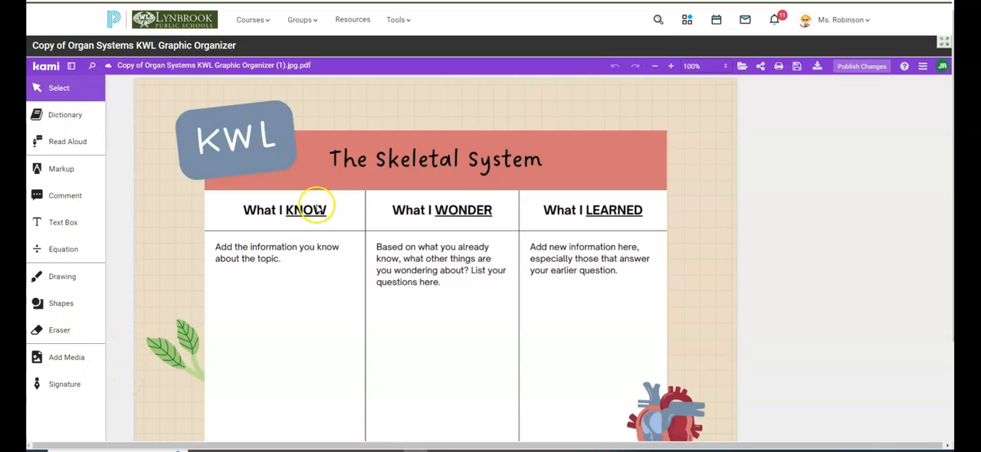
{"action": "mouse_move", "coordinate": [319, 202]}
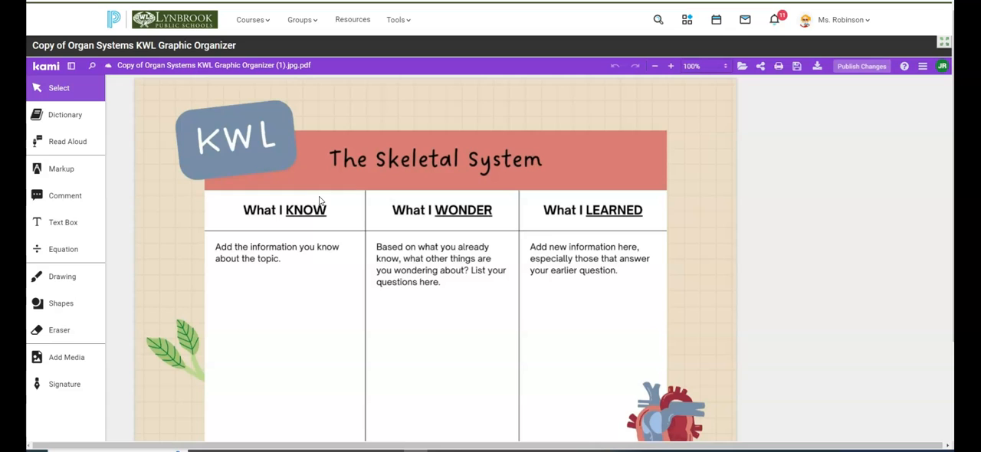